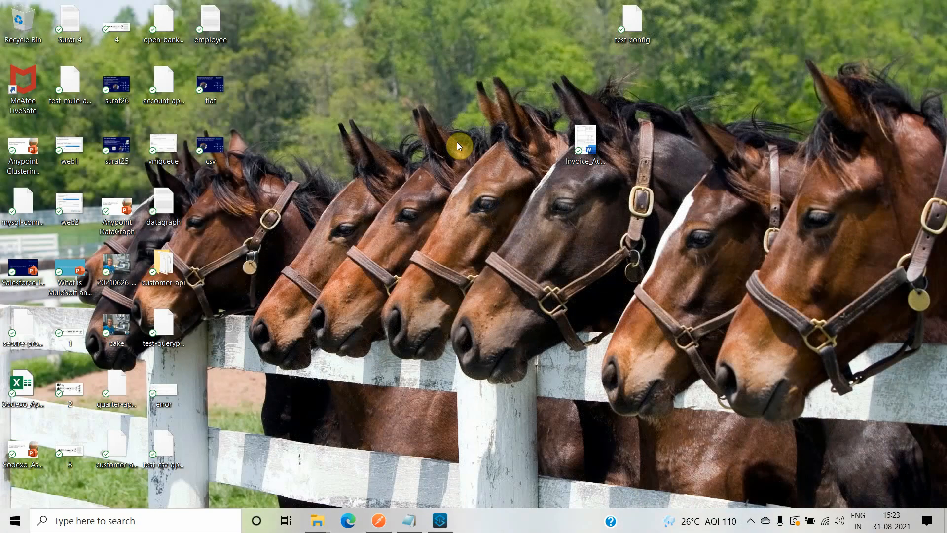
{"action": "mouse_move", "coordinate": [426, 502]}
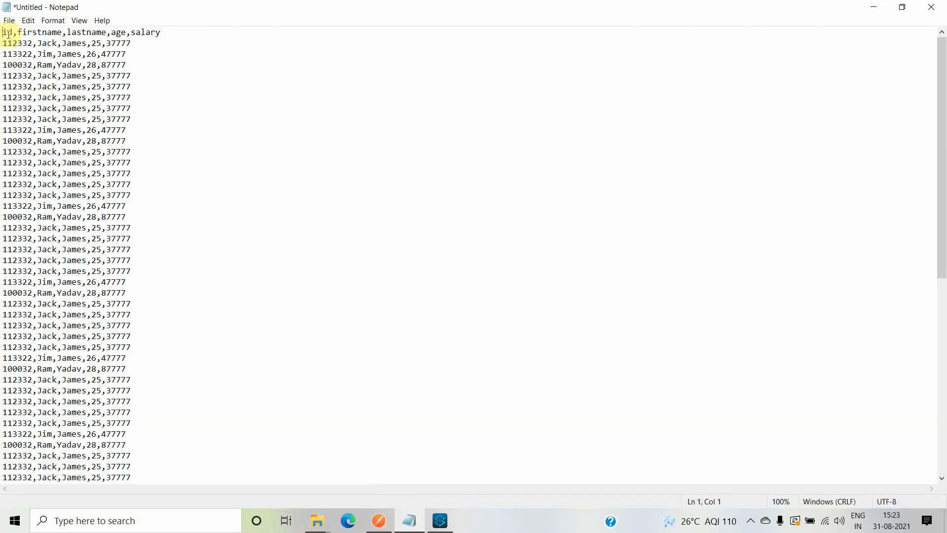
Highlight a column name in the CSV header row (id, firstname, lastname, age, salary).
{"action": "double_click", "coordinate": [37, 32]}
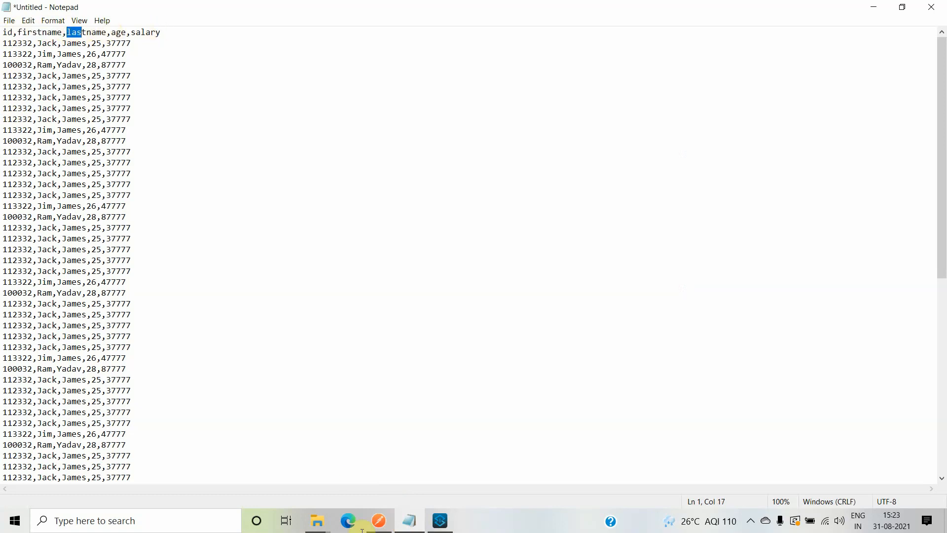
Create a new Mule project named mule-flatfile-app via File > New > Mule Project.
{"action": "left_click", "coordinate": [437, 520]}
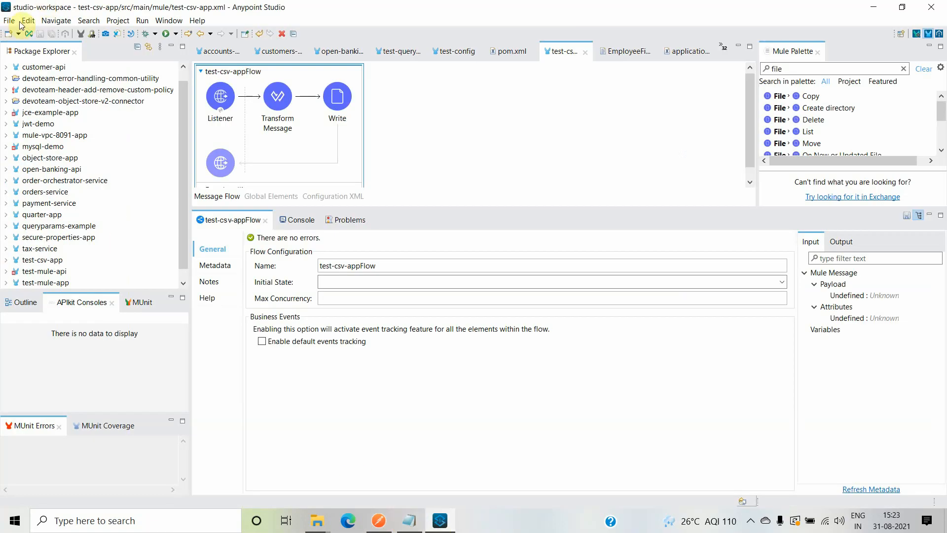
{"action": "mouse_move", "coordinate": [208, 34]}
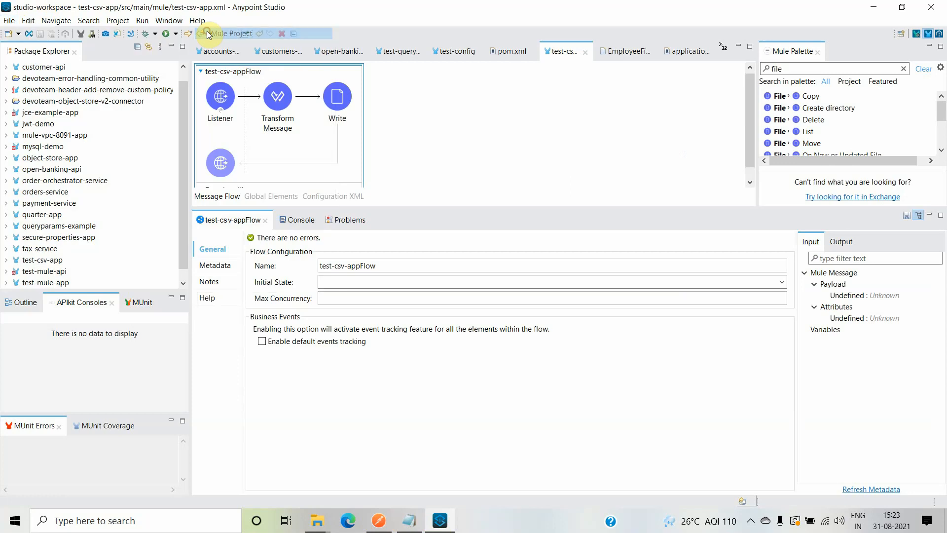
{"action": "left_click", "coordinate": [209, 34]}
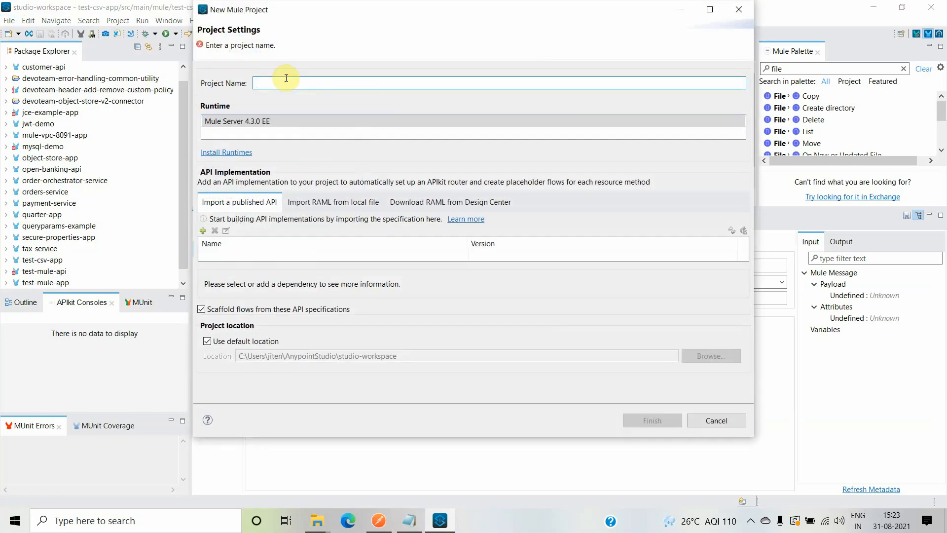
{"action": "type", "text": "mule-f"}
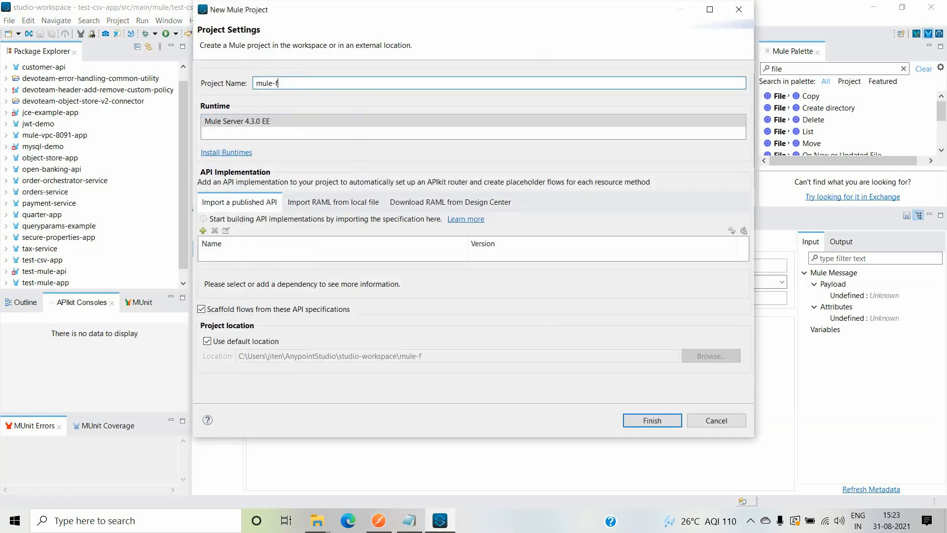
{"action": "type", "text": "latfile-app"}
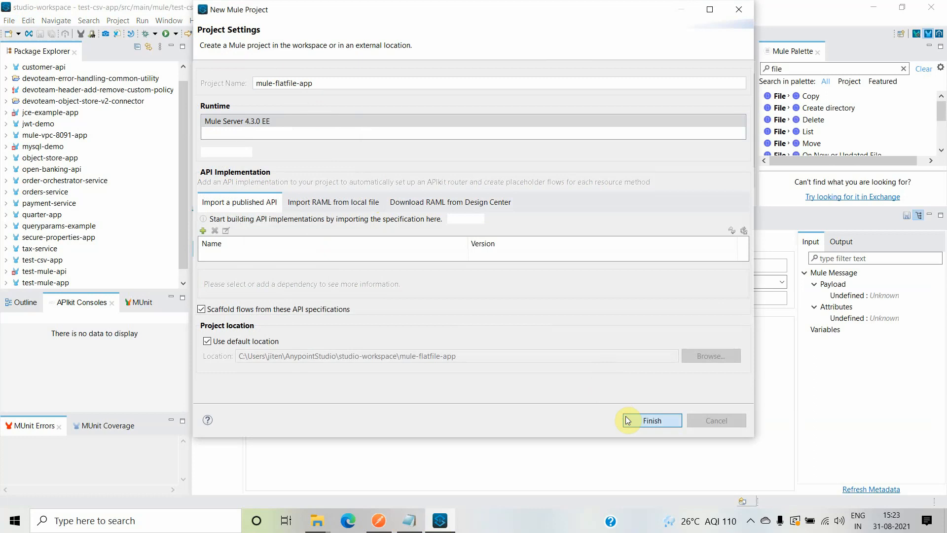
{"action": "left_click", "coordinate": [651, 420]}
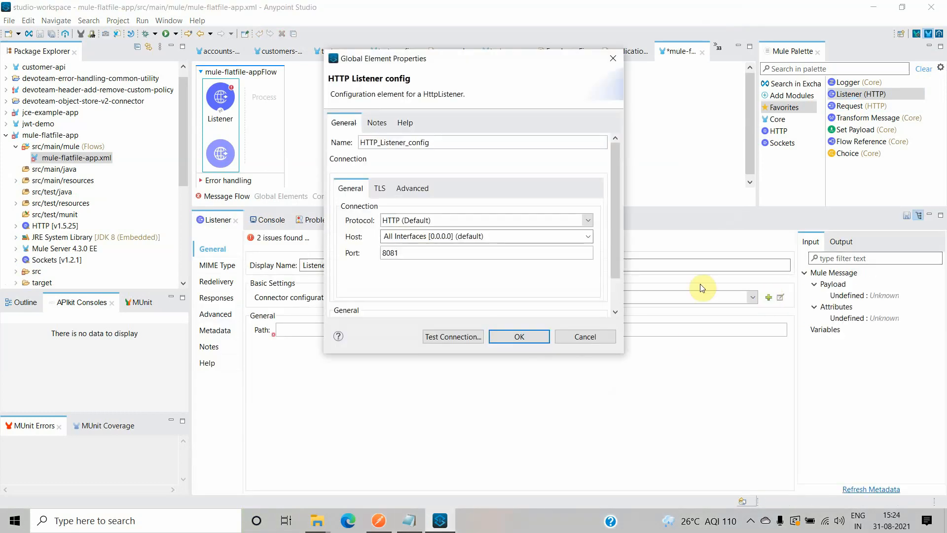
Accept HTTP_Listener_config on port 8081 and set the Listener path to /test.
{"action": "left_click", "coordinate": [518, 336]}
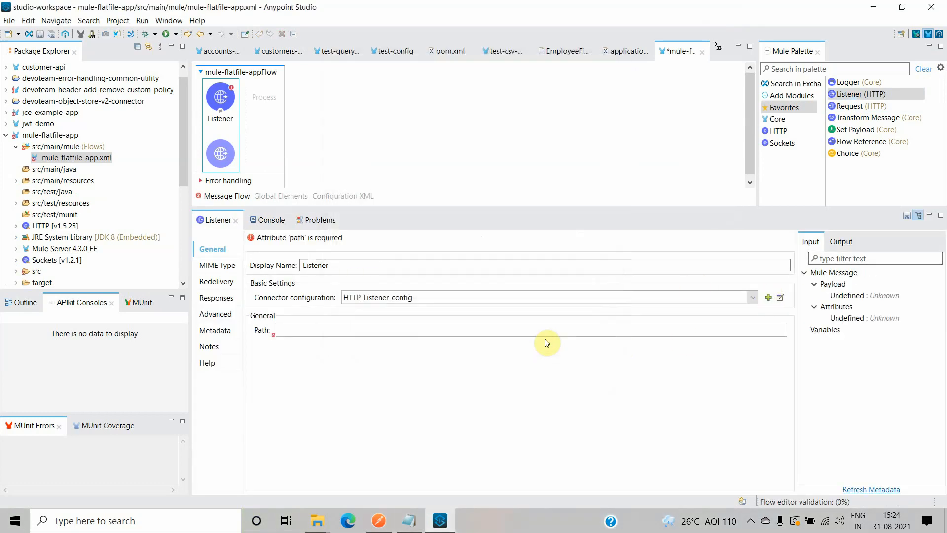
{"action": "left_click", "coordinate": [372, 330]}
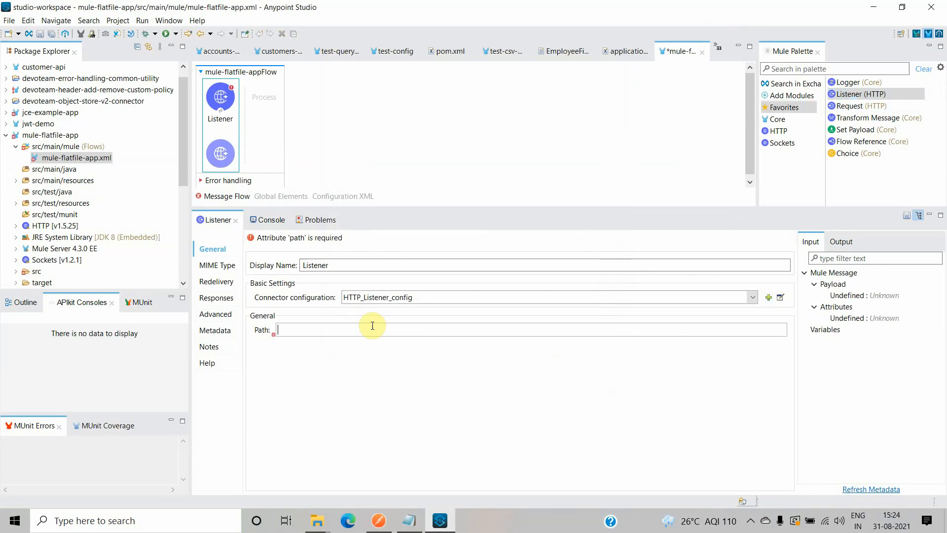
{"action": "type", "text": "/test"}
{"action": "left_click", "coordinate": [834, 68]}
{"action": "type", "text": "tr"}
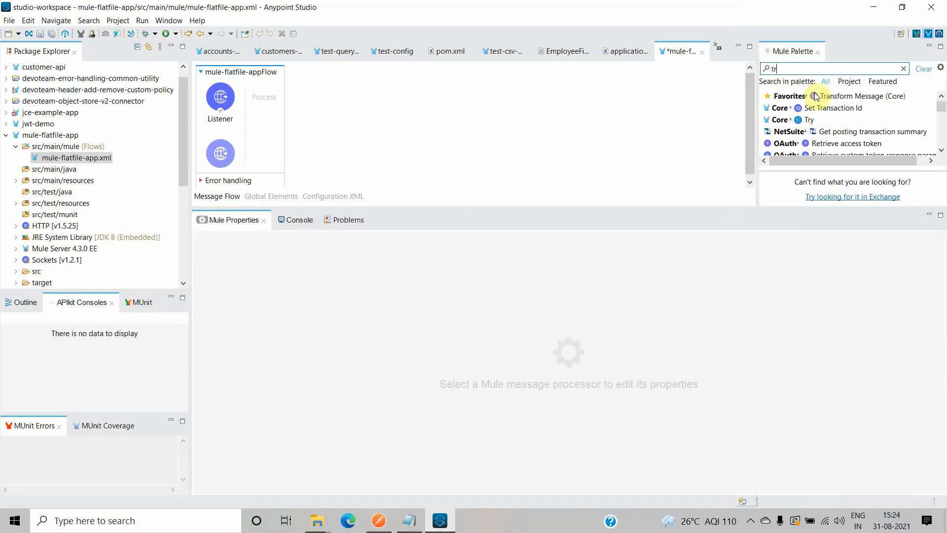
Place a Transform Message after the Listener and create input metadata type Employeefile.
{"action": "left_click_drag", "start_coordinate": [862, 96], "coordinate": [277, 97]}
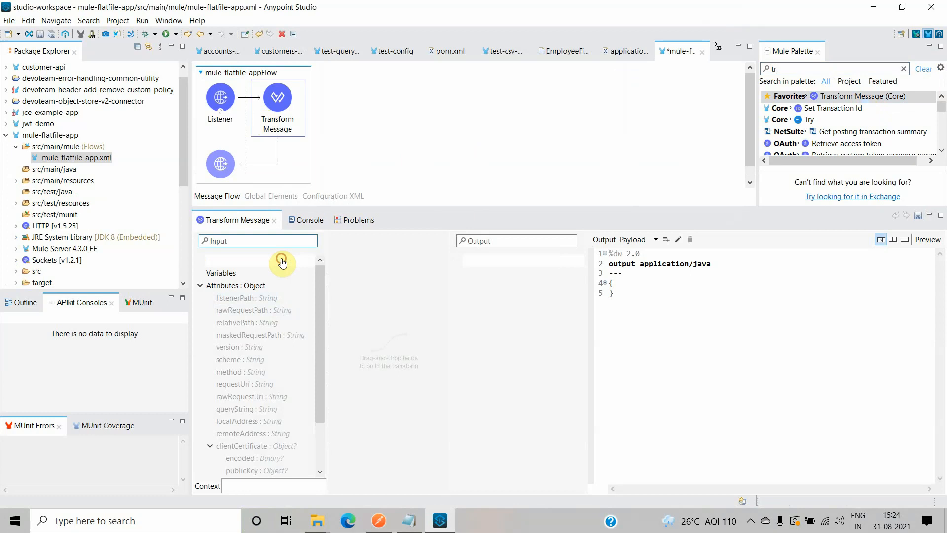
{"action": "left_click", "coordinate": [271, 261]}
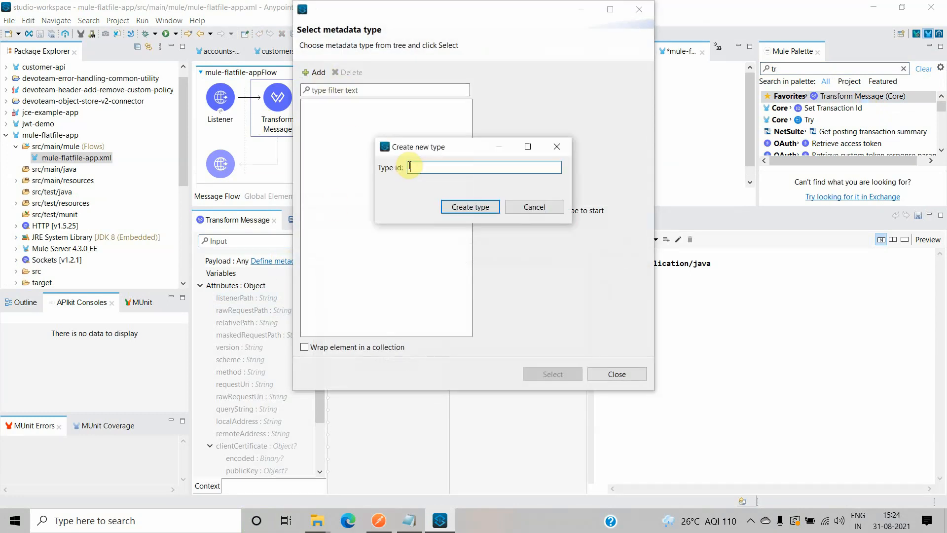
{"action": "type", "text": "E"}
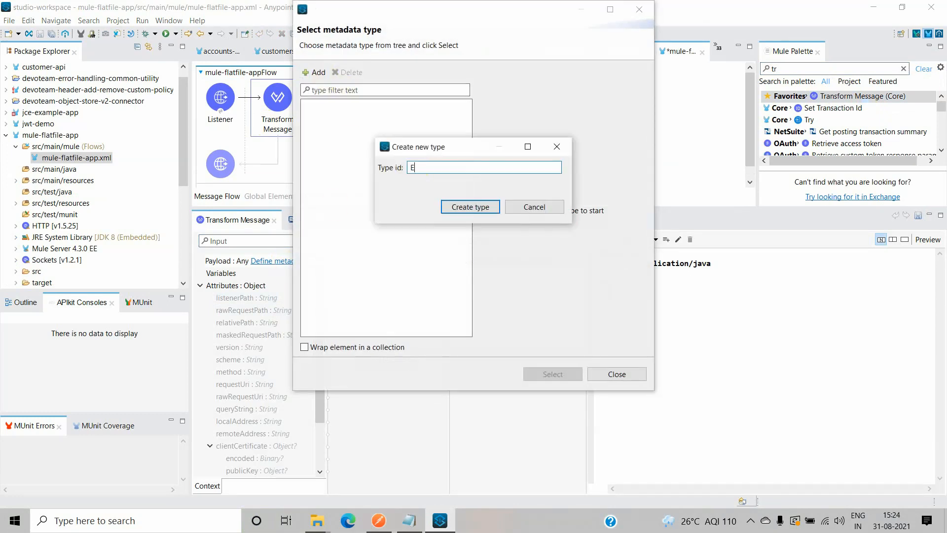
{"action": "type", "text": "mployeefi"}
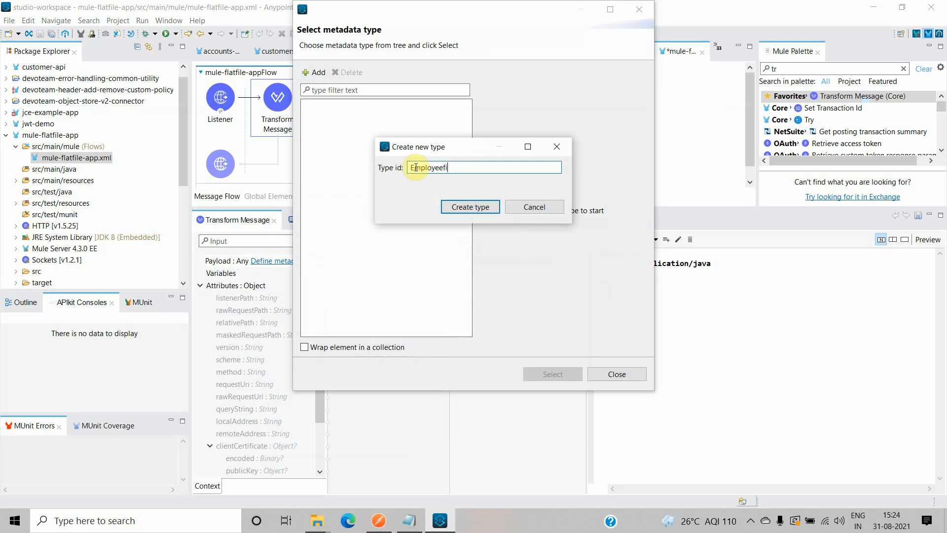
{"action": "left_click", "coordinate": [469, 206]}
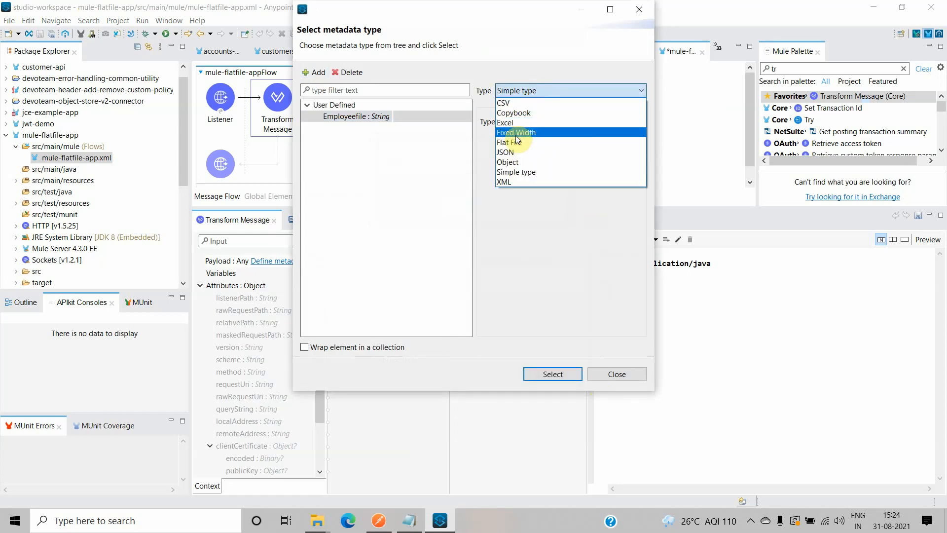
Make Employeefile Fixed Width with fields id, firstname, lastname, age, salary; firstname width 20.
{"action": "left_click", "coordinate": [515, 132]}
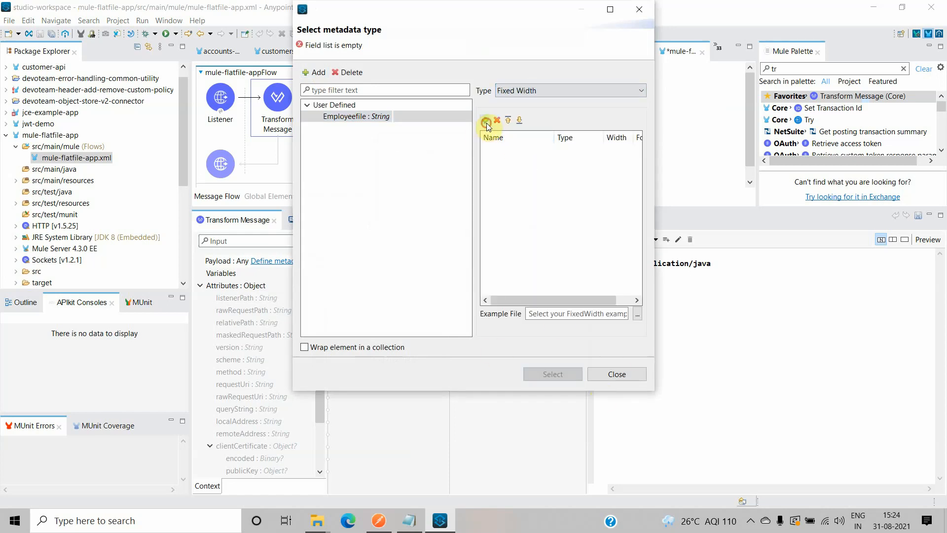
{"action": "left_click", "coordinate": [486, 121]}
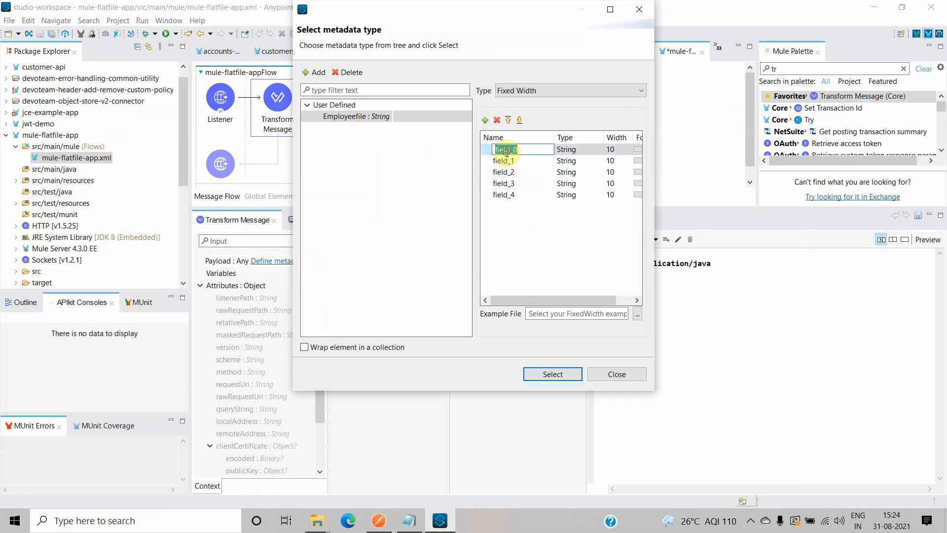
{"action": "type", "text": "id"}
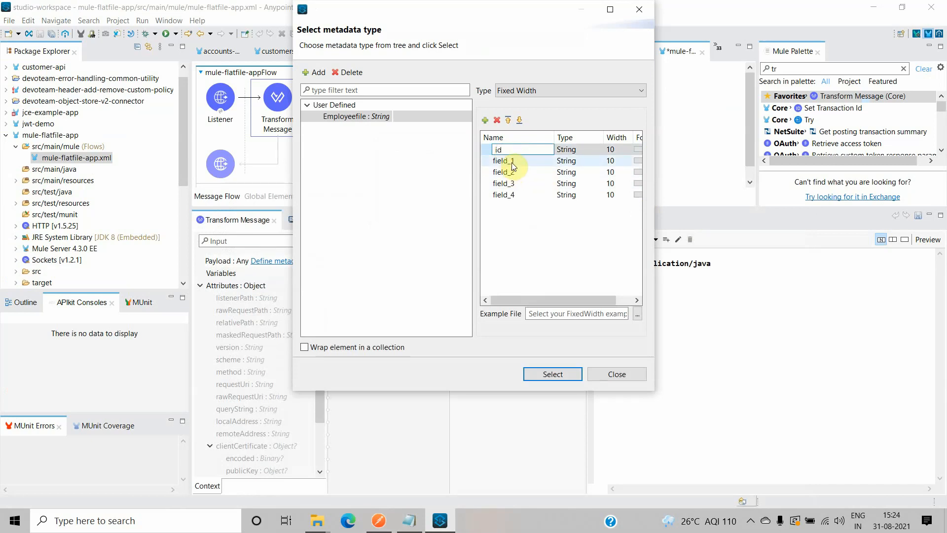
{"action": "type", "text": "firstname"}
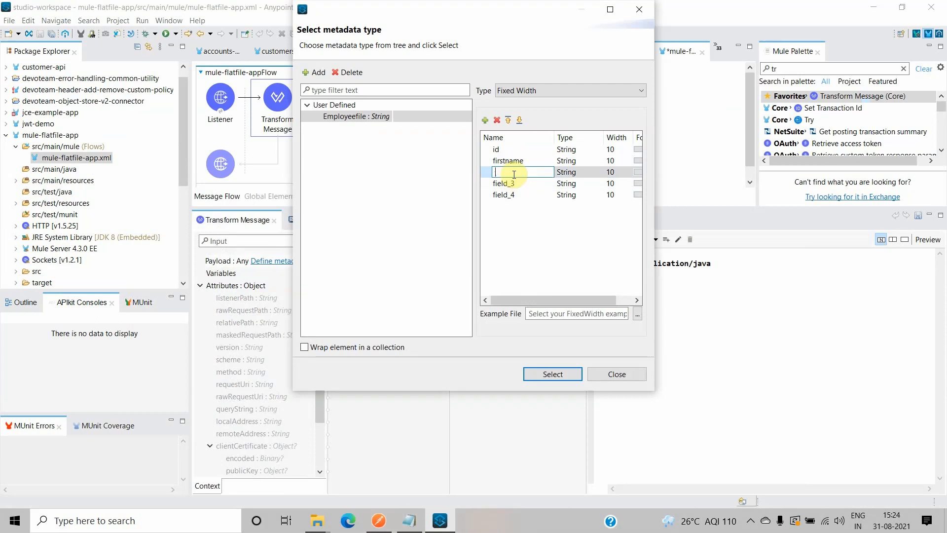
{"action": "type", "text": "lastname"}
{"action": "left_click", "coordinate": [522, 182]}
{"action": "type", "text": "age"}
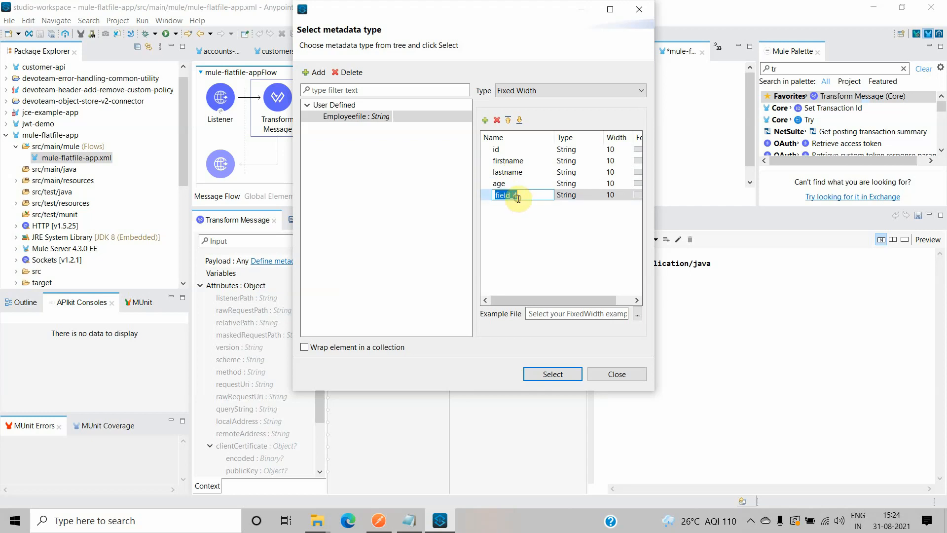
{"action": "type", "text": "salary"}
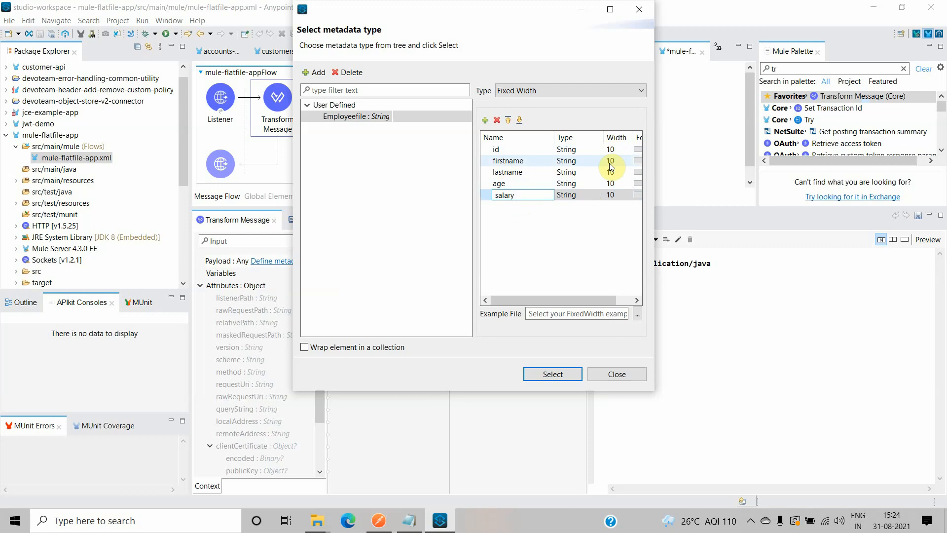
{"action": "type", "text": "20"}
{"action": "left_click", "coordinate": [618, 172]}
{"action": "type", "text": "2"}
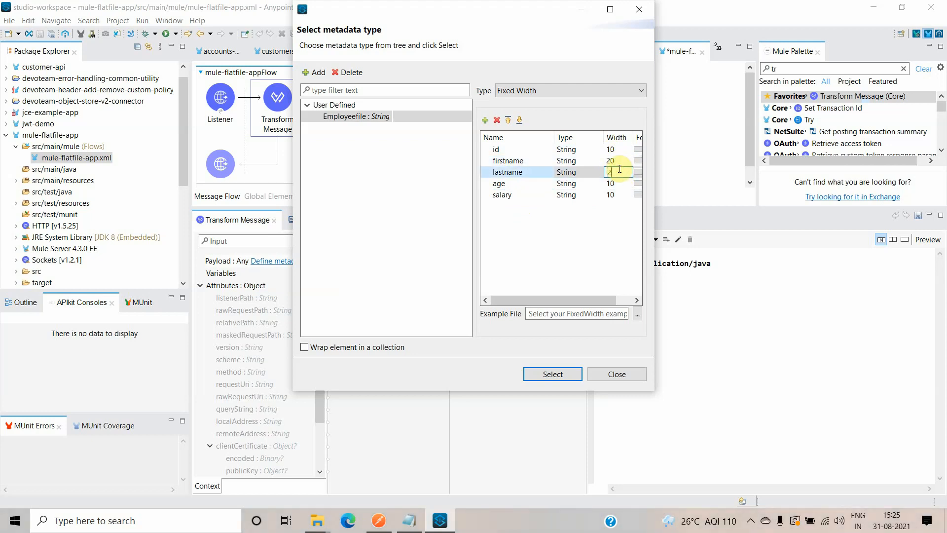
Set lastname width 20 and age width 3, then apply Employeefile as input metadata.
{"action": "left_click", "coordinate": [610, 183]}
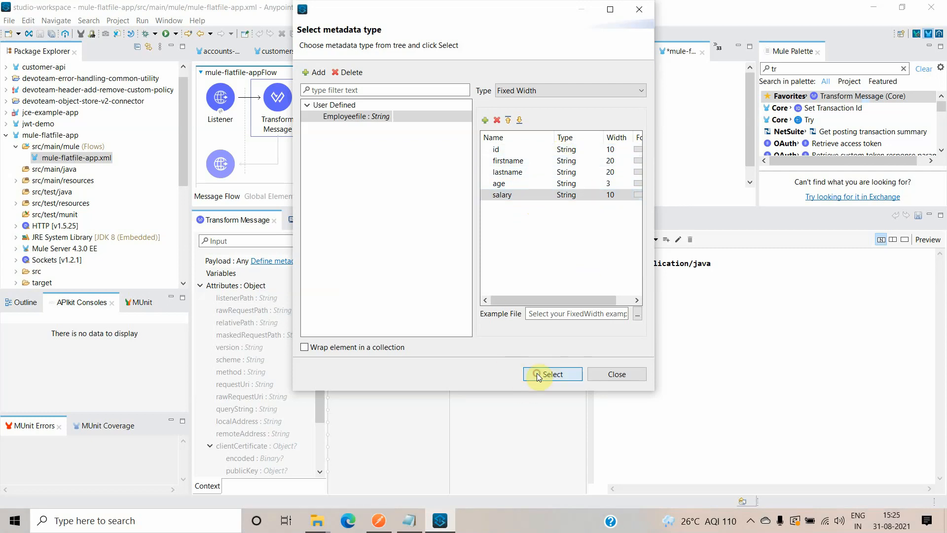
{"action": "left_click", "coordinate": [551, 374]}
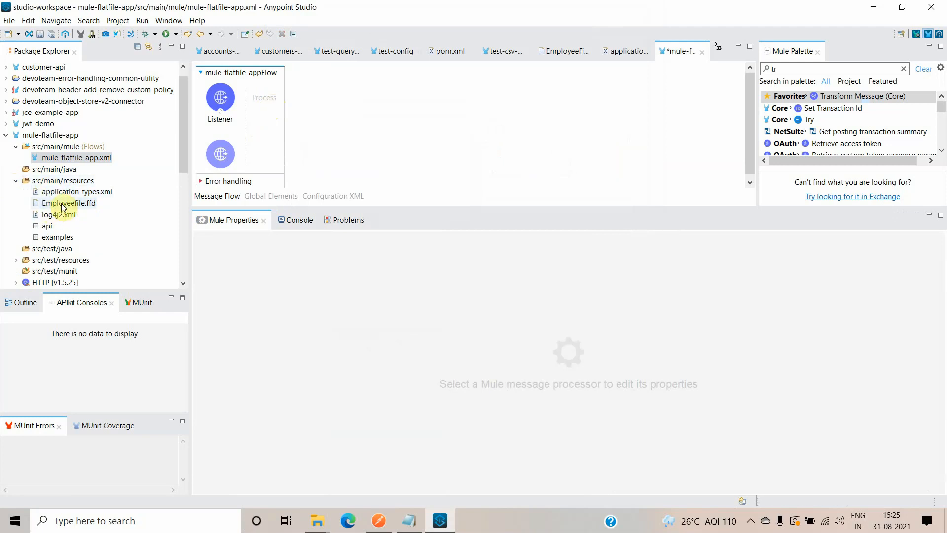
Review Employeefile.ffd's FIXEDWIDTH layout (lengths 10, 20, 20, 3, 10) and return to the flow.
{"action": "double_click", "coordinate": [68, 203]}
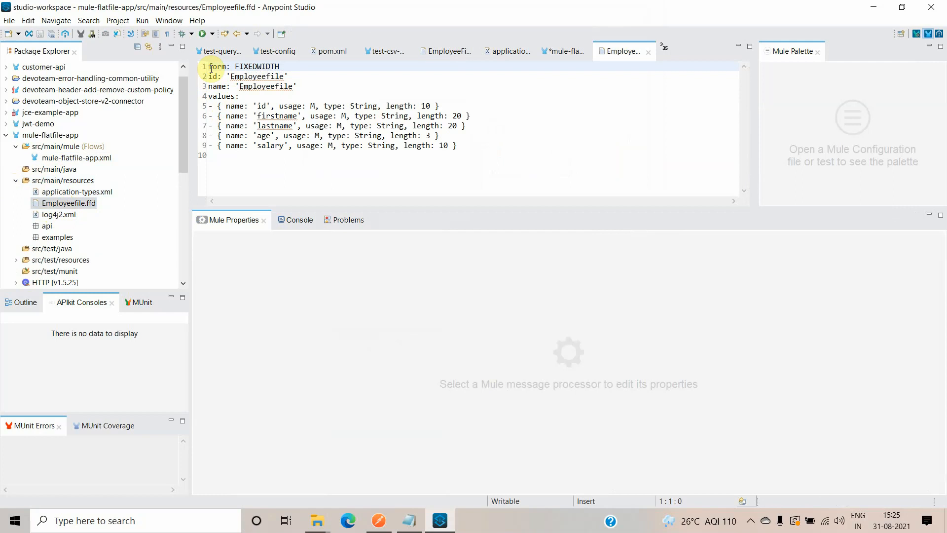
{"action": "left_click", "coordinate": [214, 76]}
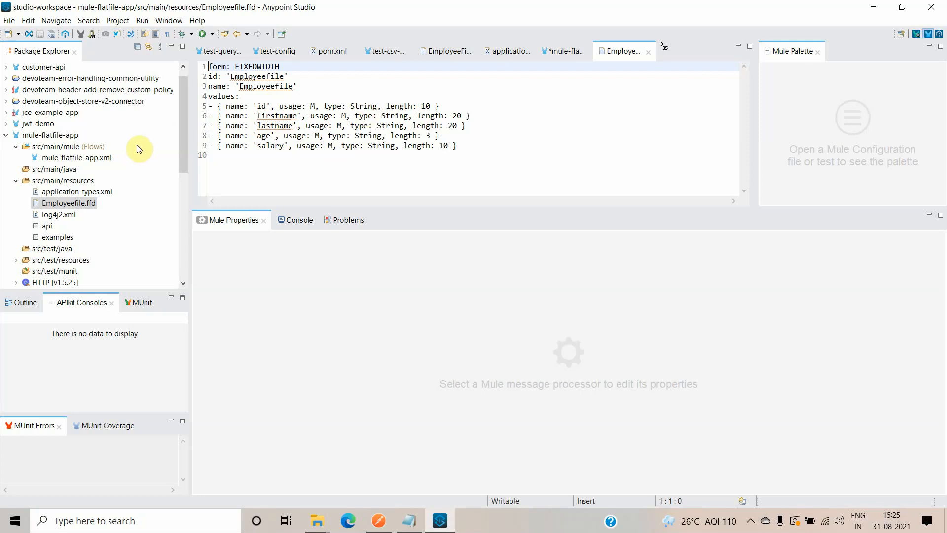
{"action": "left_click", "coordinate": [76, 158]}
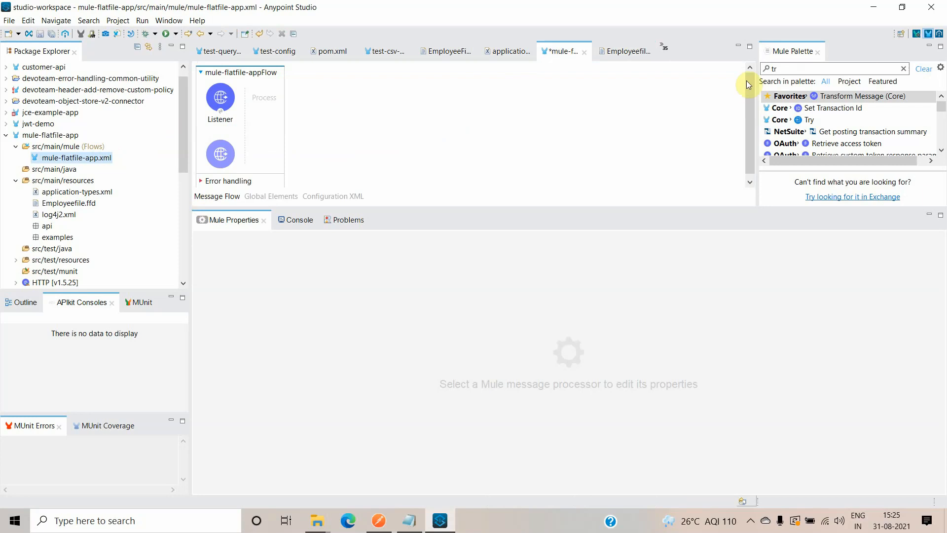
Place Transform Message after the Listener and declare output application/flatfile.
{"action": "left_click_drag", "start_coordinate": [864, 96], "coordinate": [278, 102]}
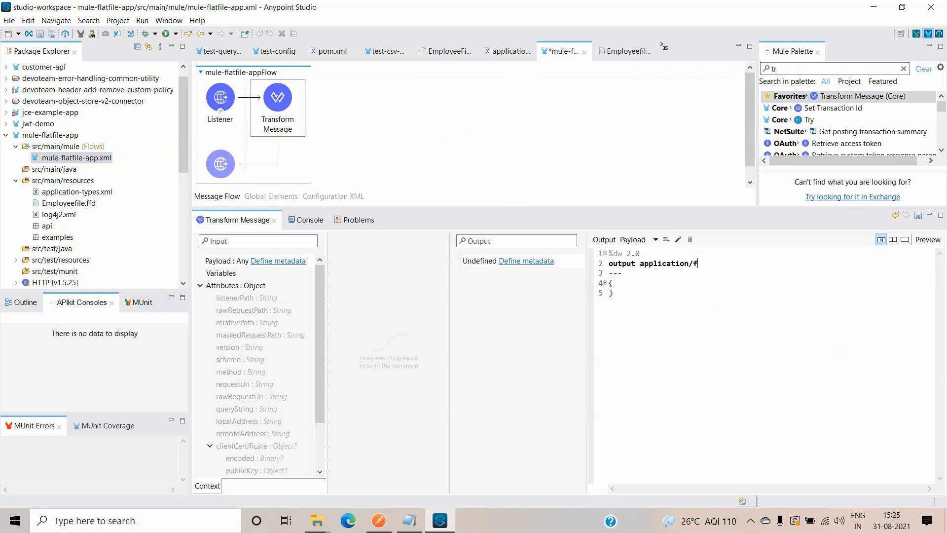
{"action": "type", "text": "latfile"}
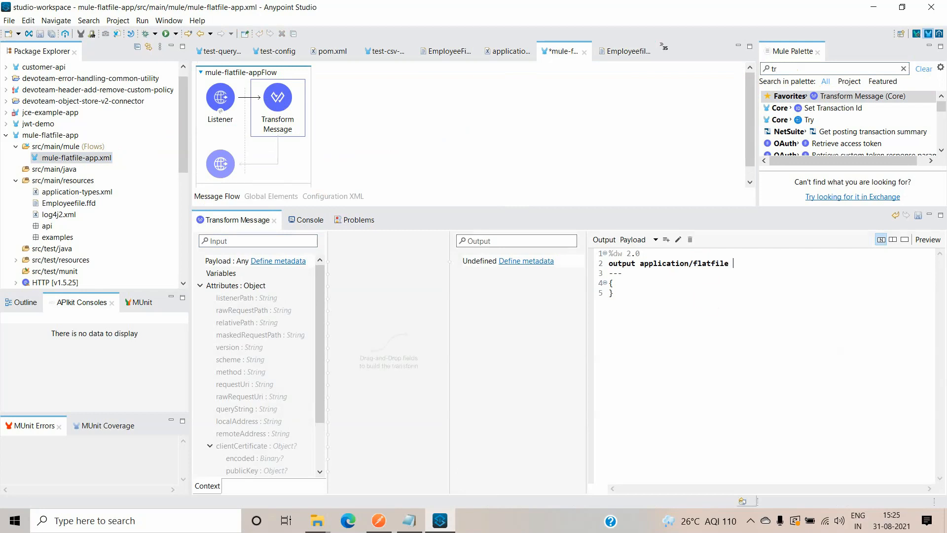
{"action": "mouse_move", "coordinate": [709, 297]}
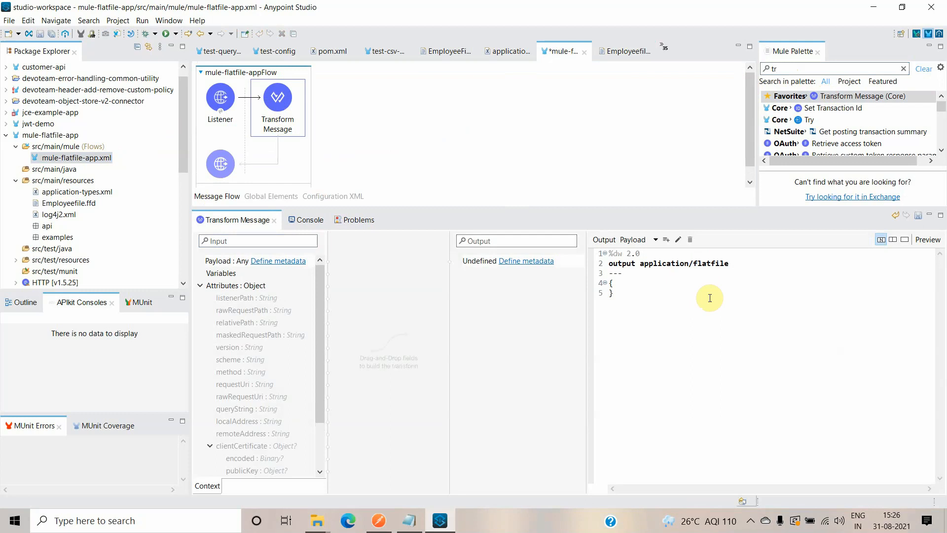
Add schemaPath="Employeefile.ffd" to the output directive and return payload as the body.
{"action": "type", "text": "schemaPa"}
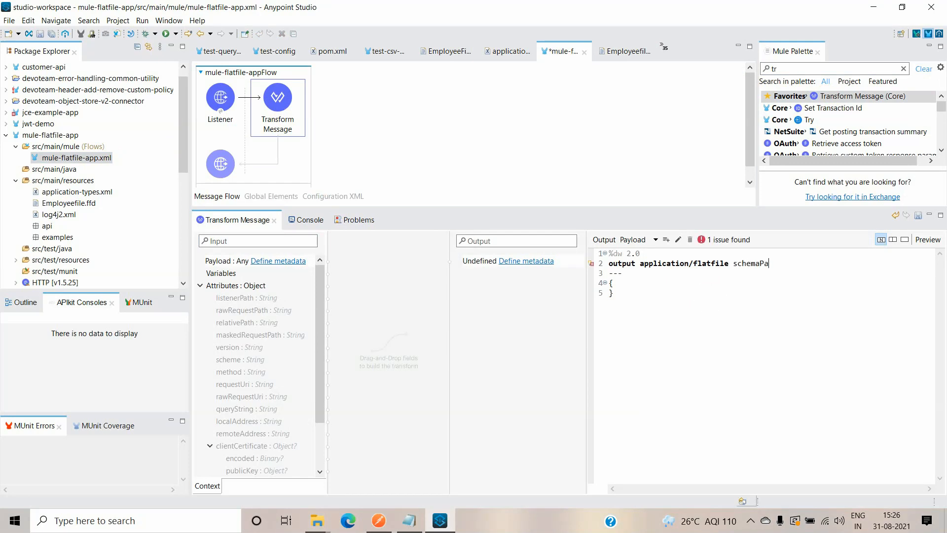
{"action": "type", "text": "th="}
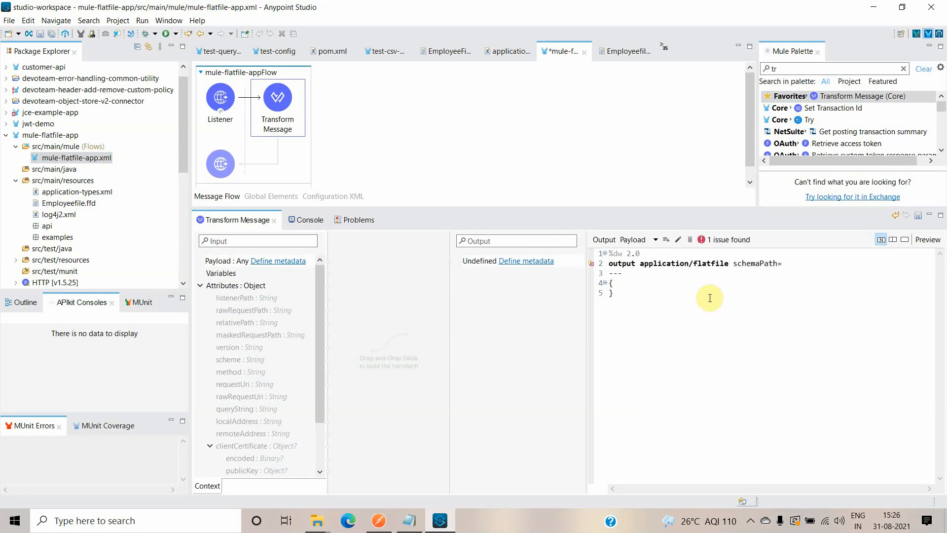
{"action": "type", "text": "\"\""}
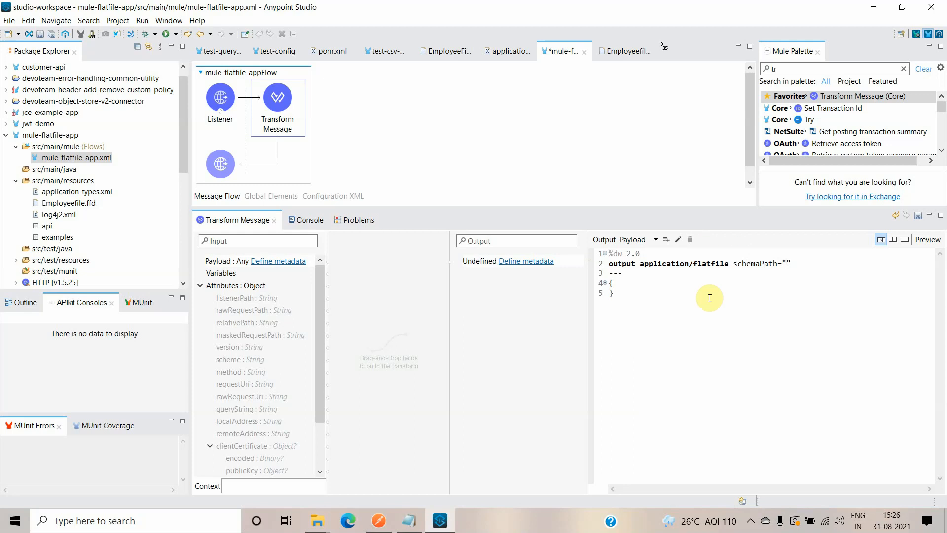
{"action": "type", "text": "Employeefile"}
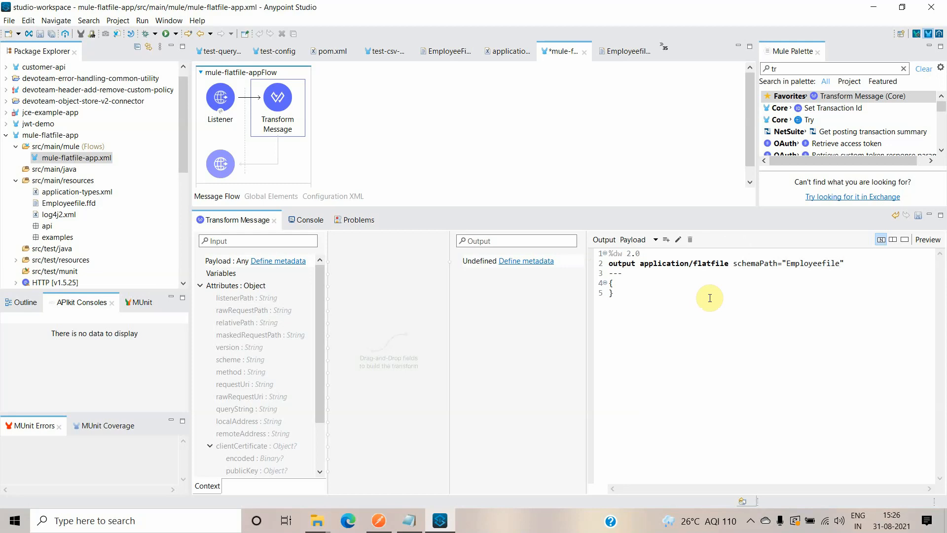
{"action": "type", "text": "."}
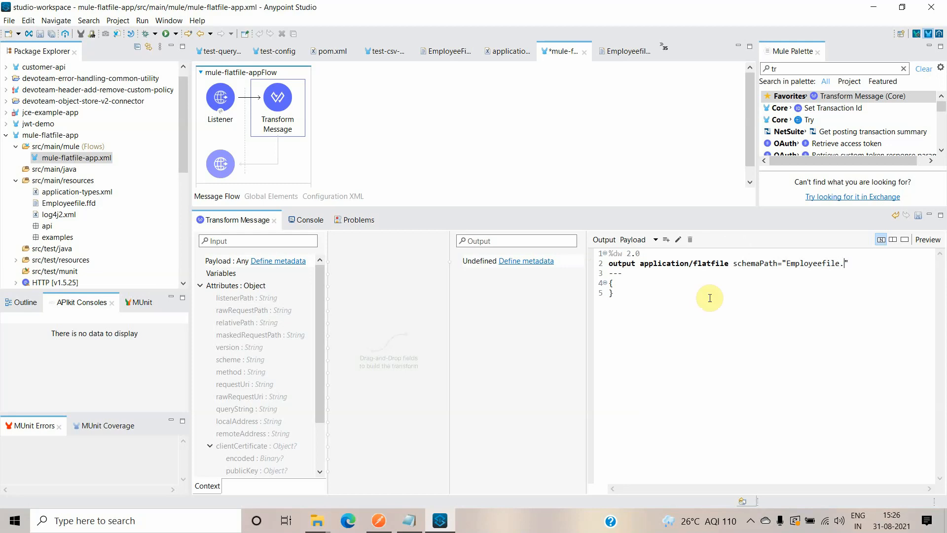
{"action": "type", "text": "ffd"}
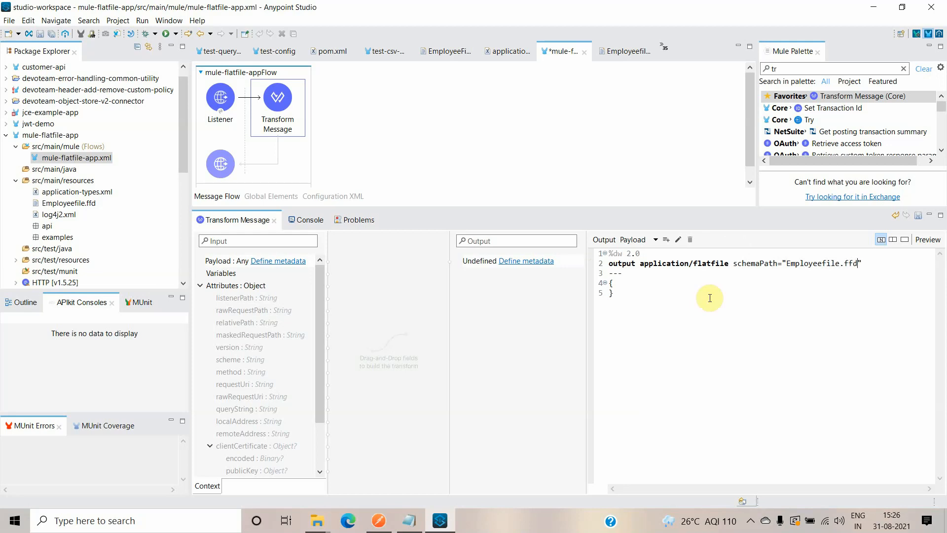
{"action": "mouse_move", "coordinate": [807, 89]}
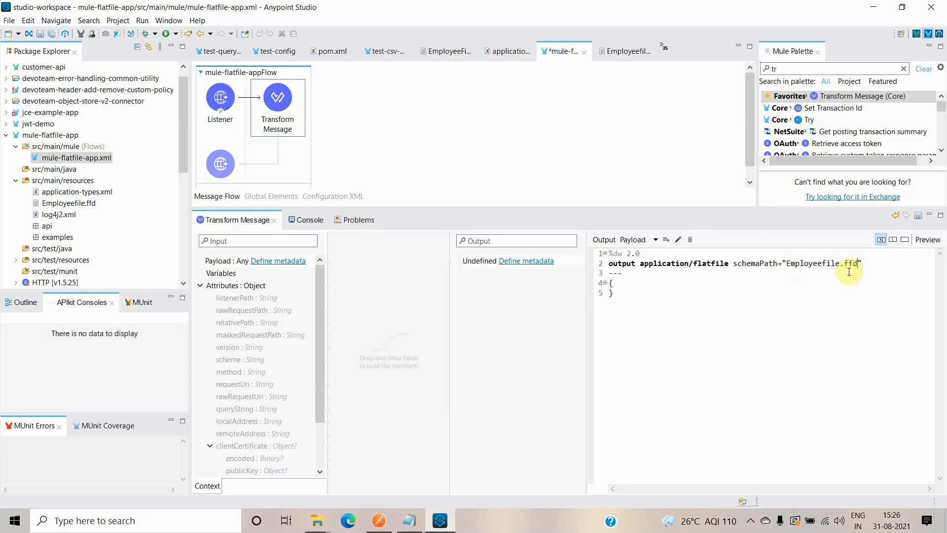
{"action": "mouse_move", "coordinate": [614, 295]}
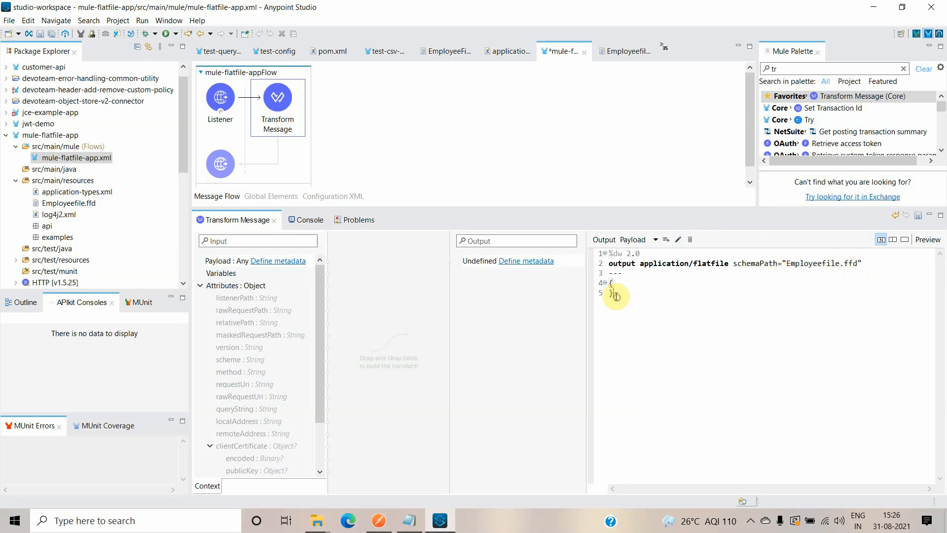
{"action": "type", "text": "payl"}
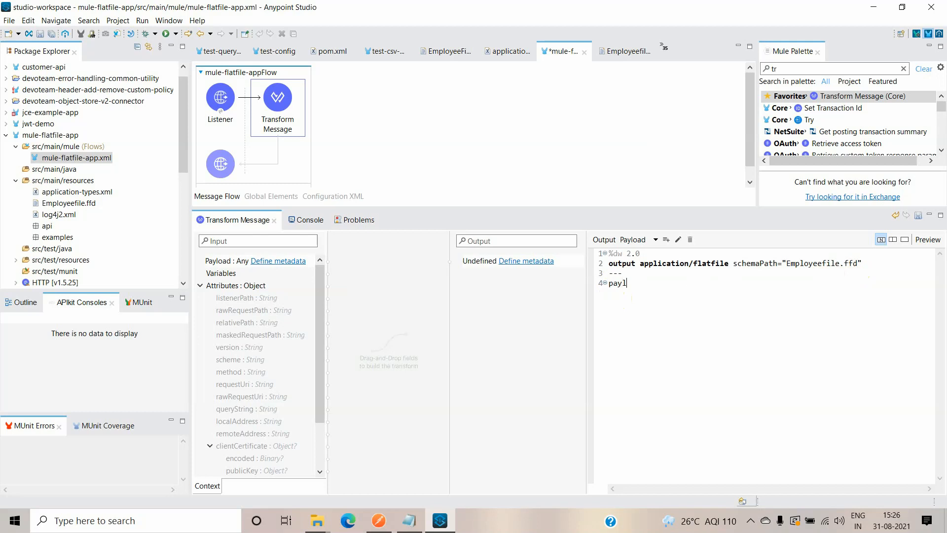
{"action": "type", "text": "oad"}
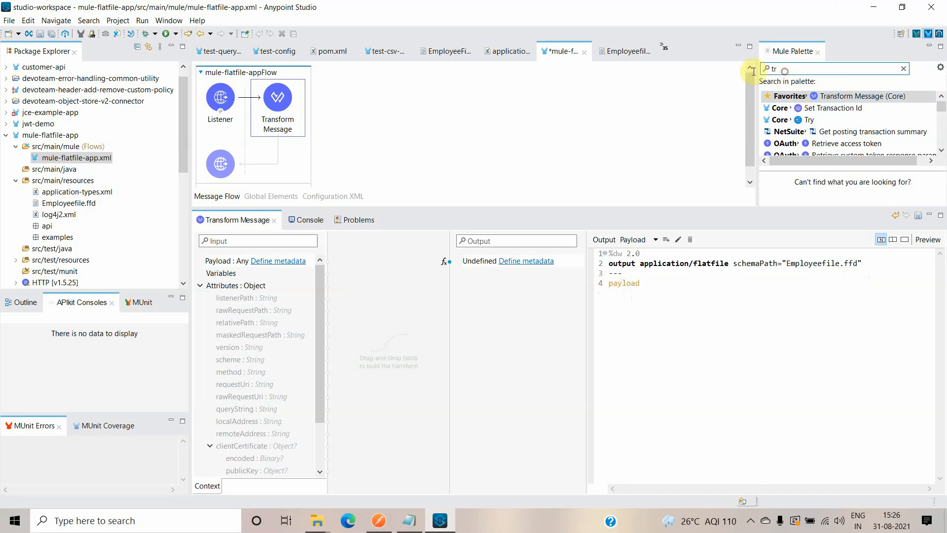
Add a Logger with message #[payload] after Transform Message, save and run mule-flatfile-app.
{"action": "type", "text": "logg"}
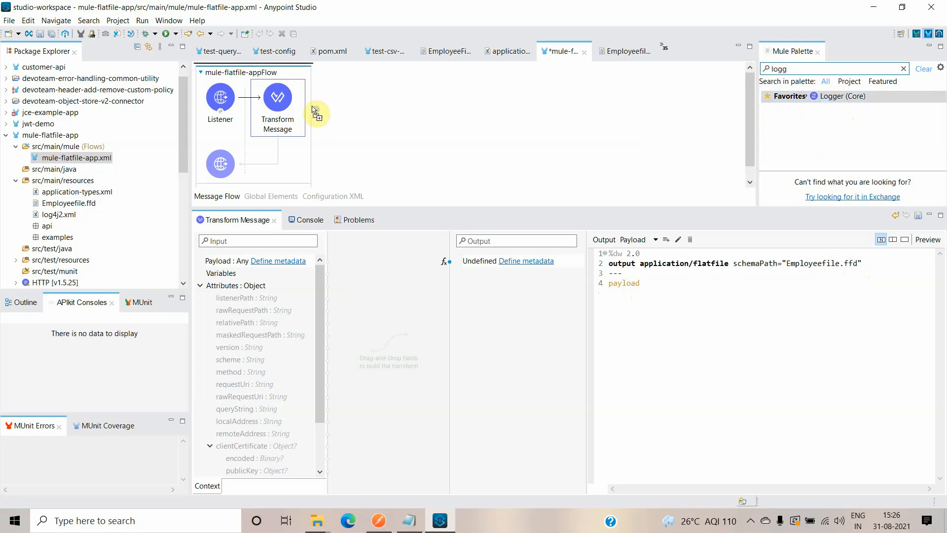
{"action": "left_click", "coordinate": [337, 97]}
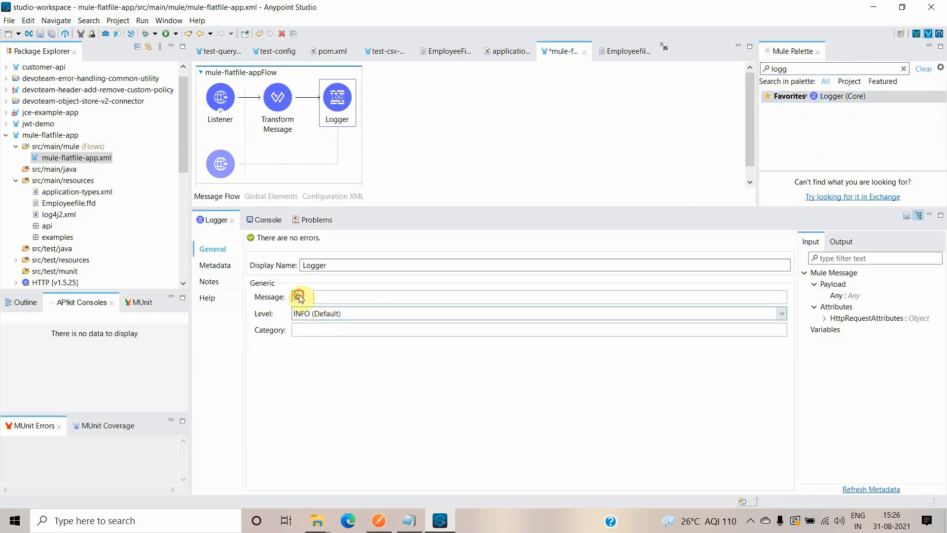
{"action": "type", "text": "#[ pay"}
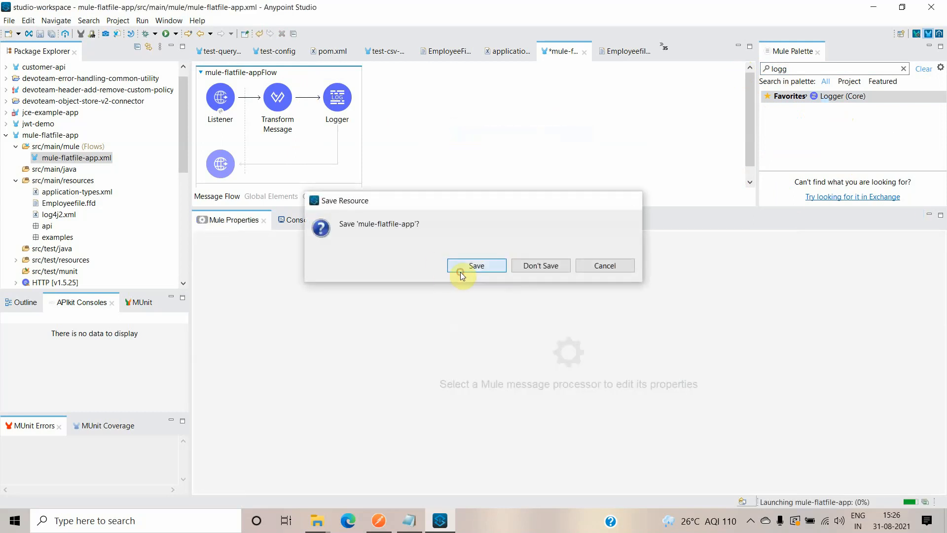
{"action": "left_click", "coordinate": [475, 265]}
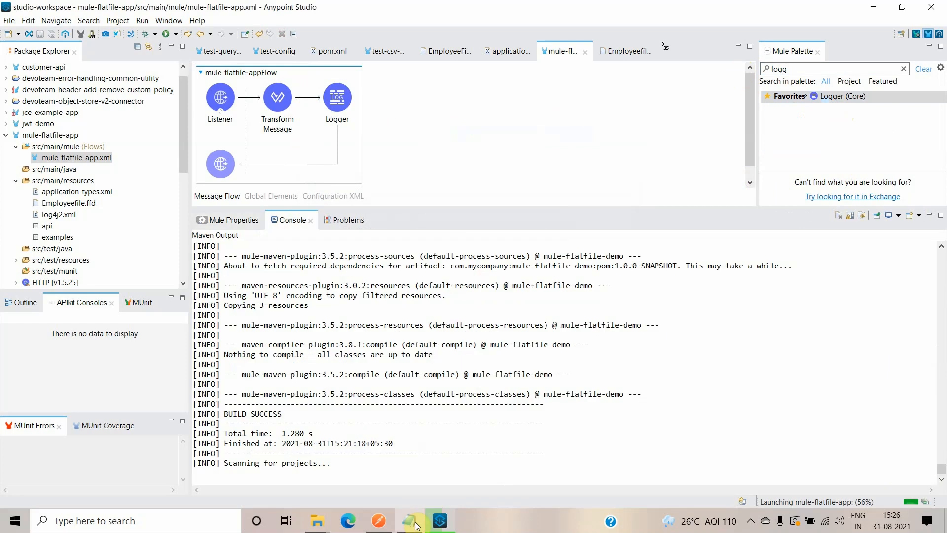
Set up a Postman POST to localhost:8081/test with a raw text body for the CSV.
{"action": "left_click", "coordinate": [408, 520]}
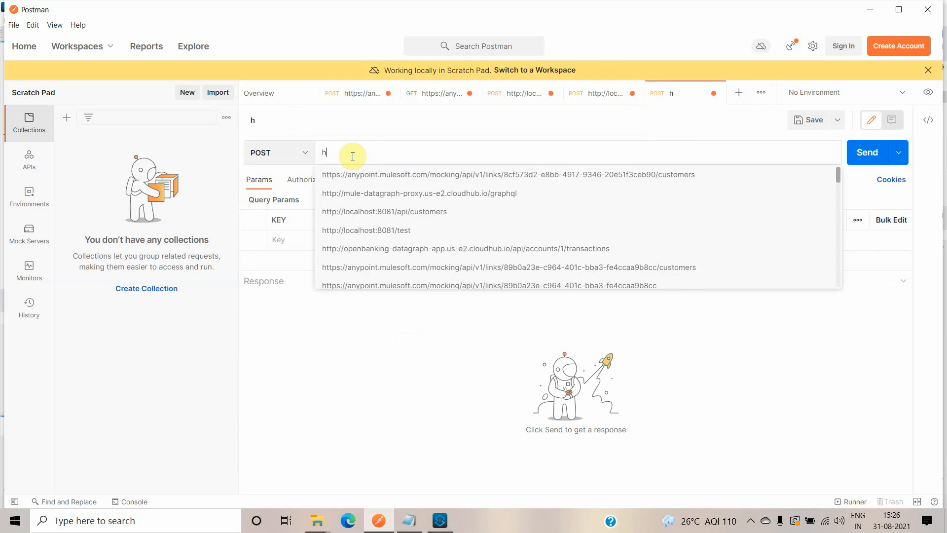
{"action": "type", "text": "ttp://localhost"}
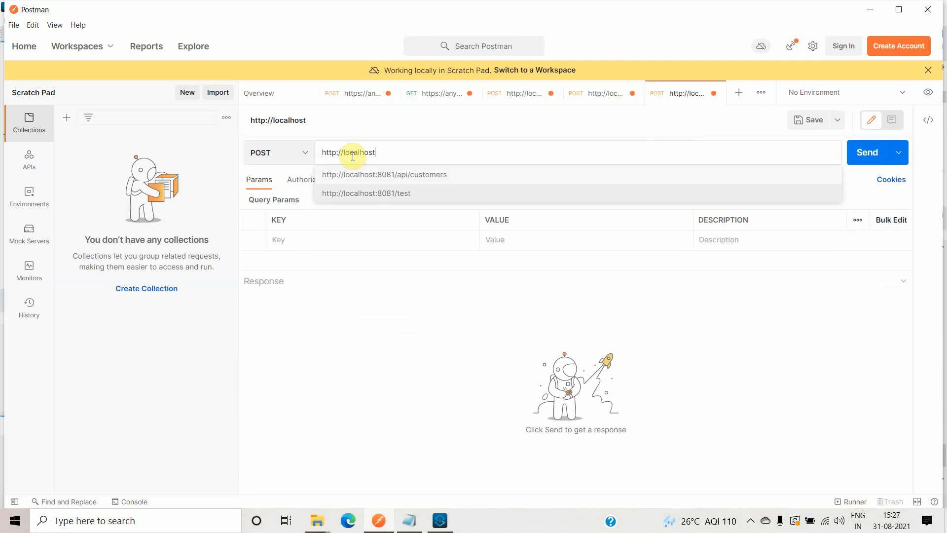
{"action": "left_click", "coordinate": [364, 193]}
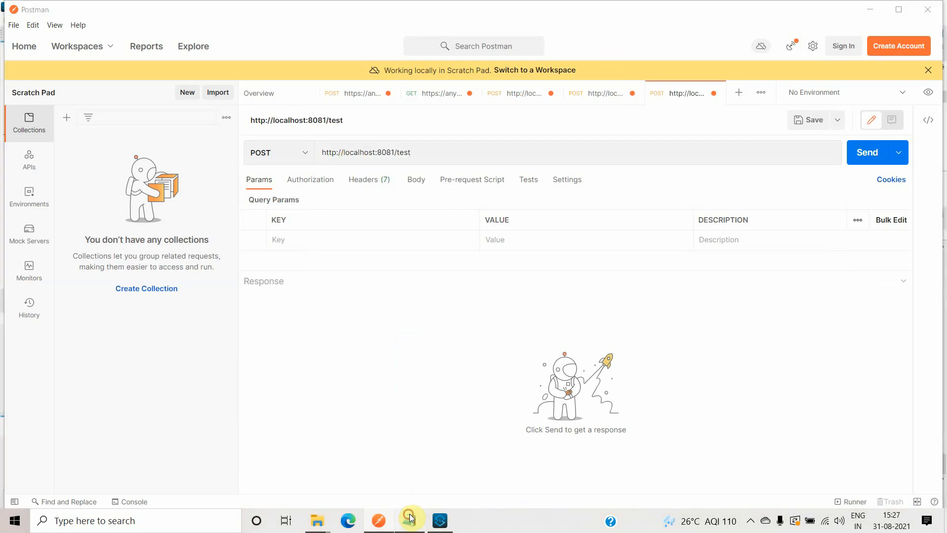
{"action": "left_click", "coordinate": [409, 520]}
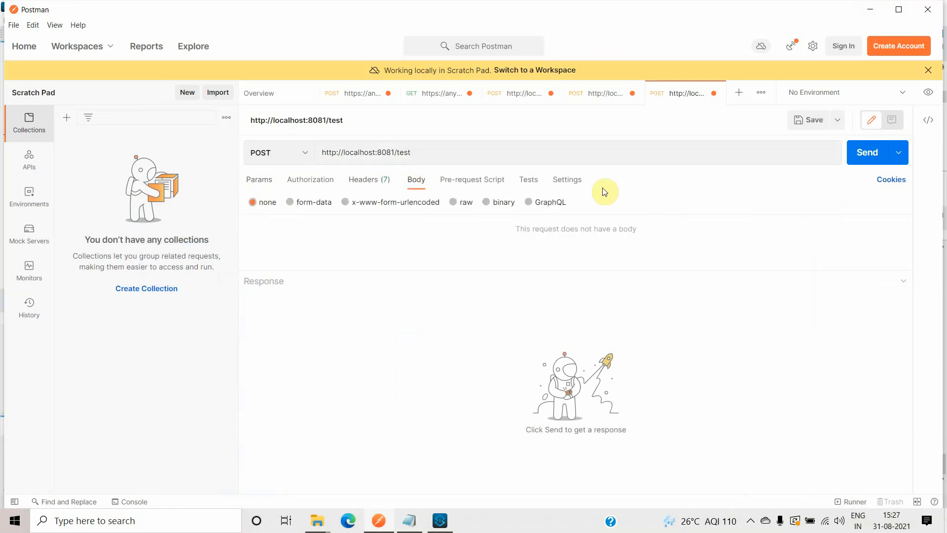
{"action": "left_click", "coordinate": [453, 201]}
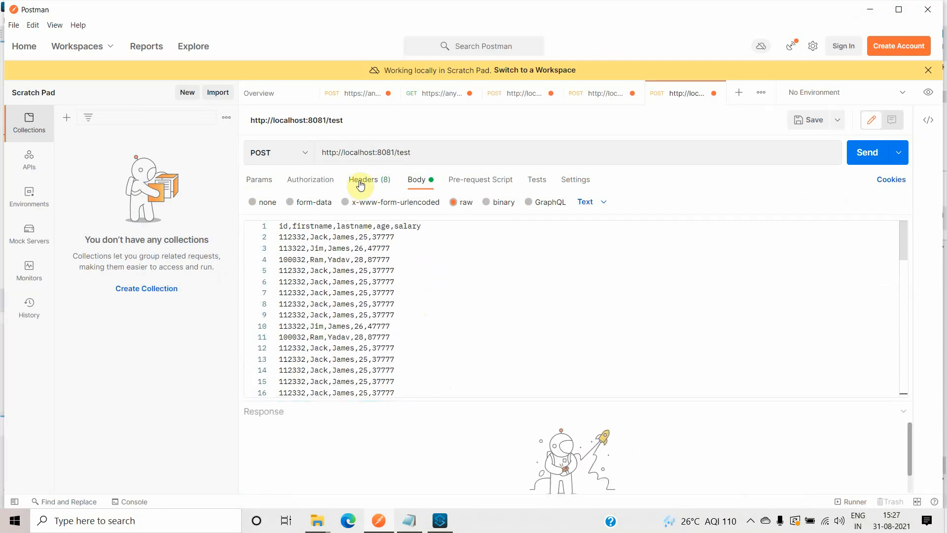
Add a Content-Type application/csv header, then confirm mule-flatfile-app shows DEPLOYED in Studio.
{"action": "left_click", "coordinate": [361, 180]}
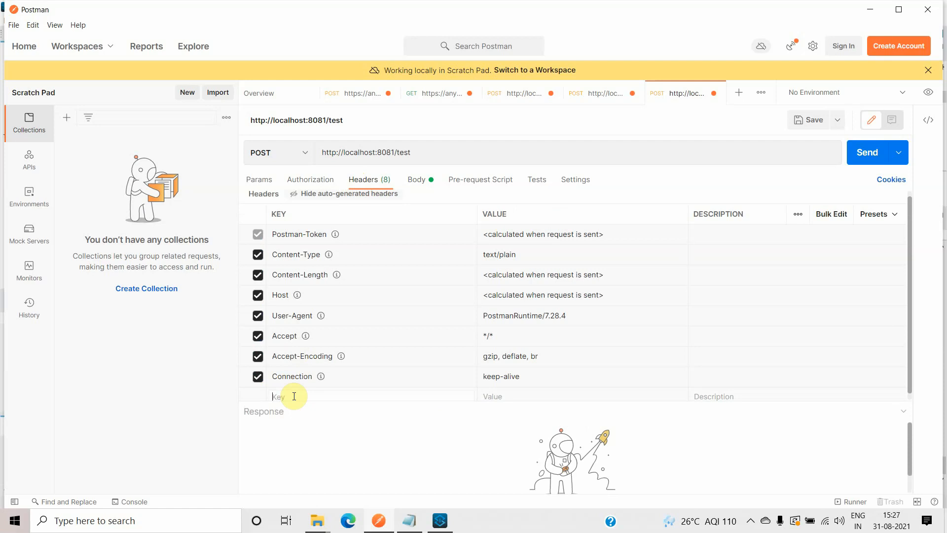
{"action": "type", "text": "content-Type"}
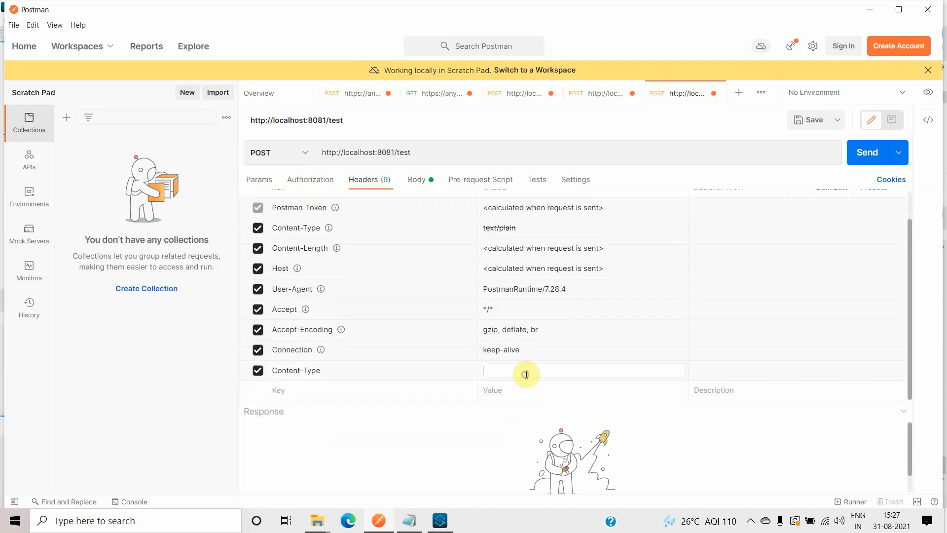
{"action": "type", "text": "application/csv"}
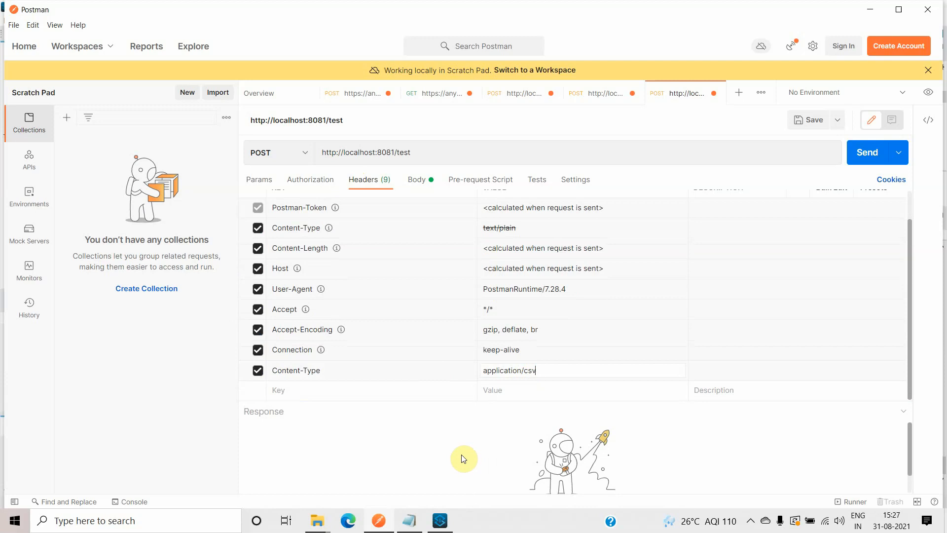
{"action": "left_click", "coordinate": [440, 520]}
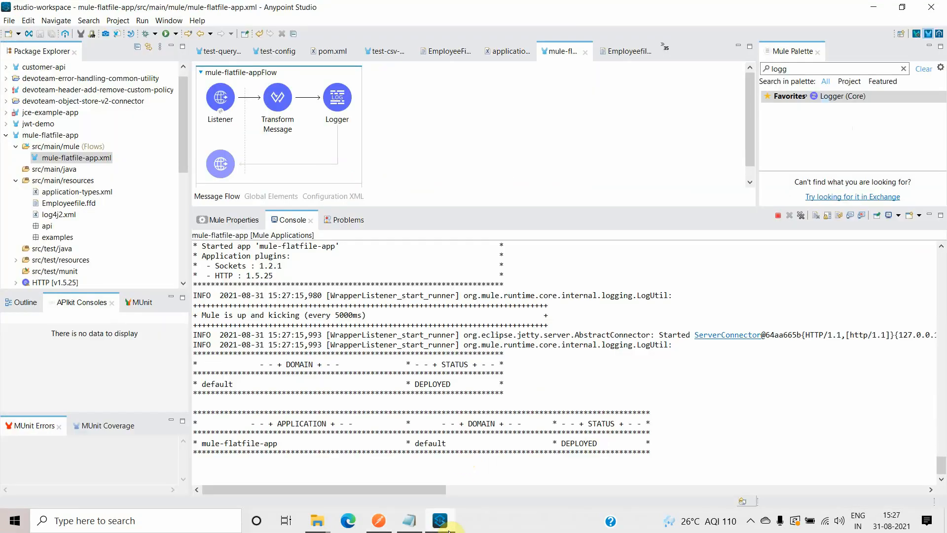
Send the CSV POST to the running flow and receive a 200 OK fixed-width response.
{"action": "left_click", "coordinate": [439, 520]}
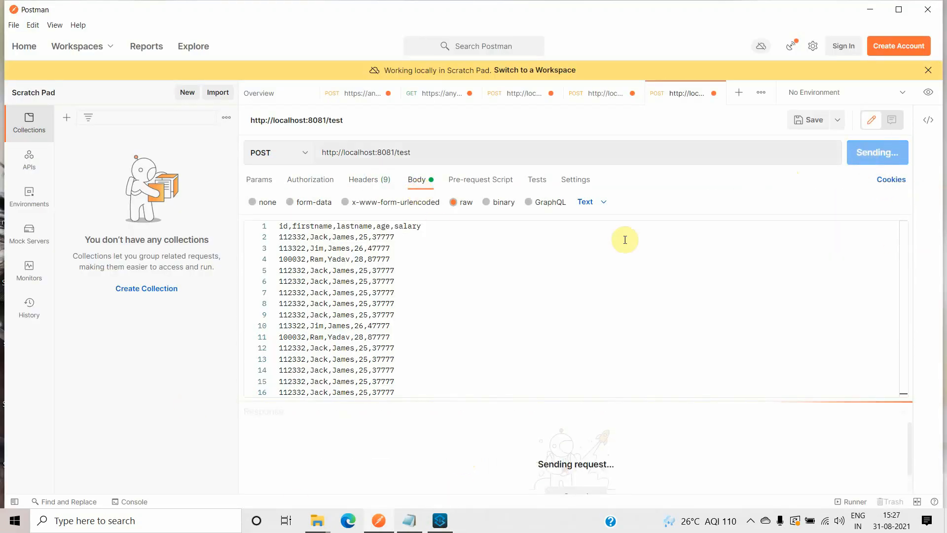
{"action": "left_click", "coordinate": [873, 152]}
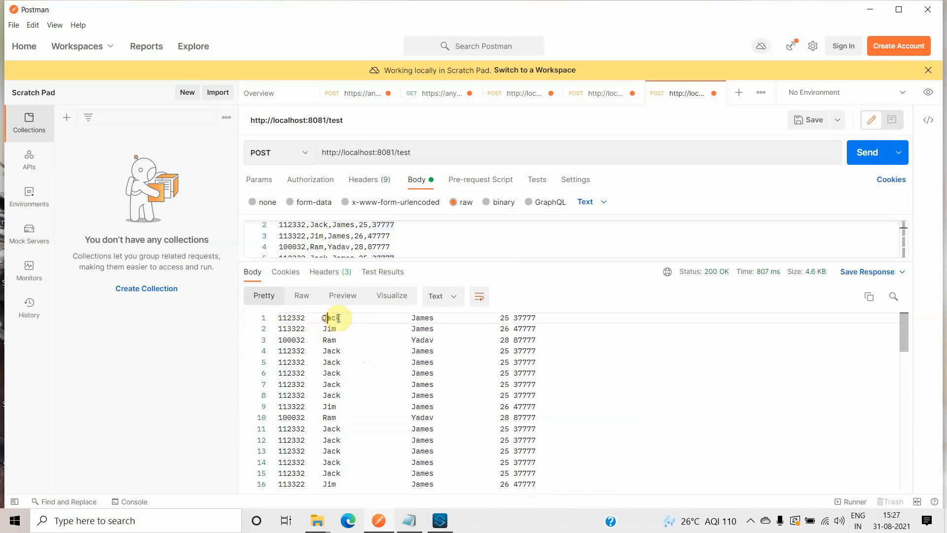
Highlight the padding between Jack and James across the response rows, then return to Employeefile.ffd.
{"action": "double_click", "coordinate": [332, 317]}
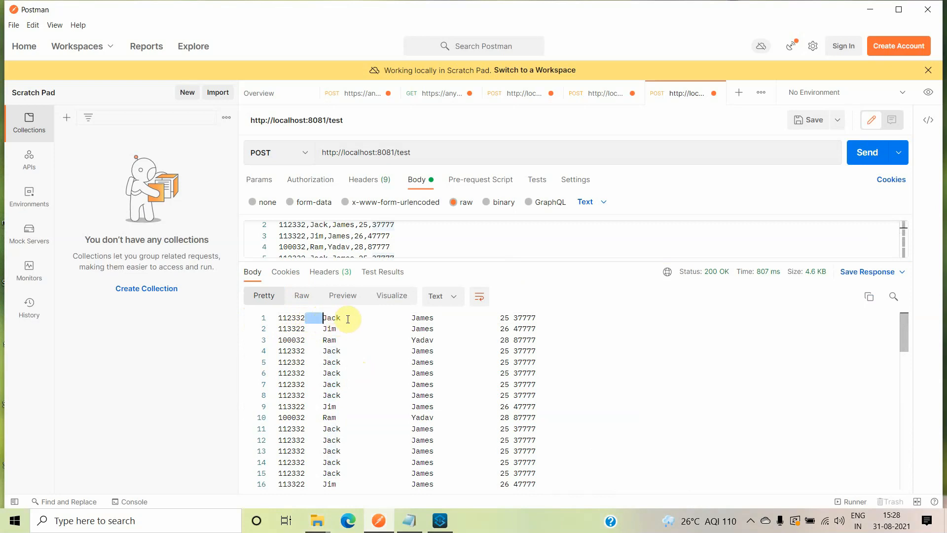
{"action": "left_click", "coordinate": [331, 317]}
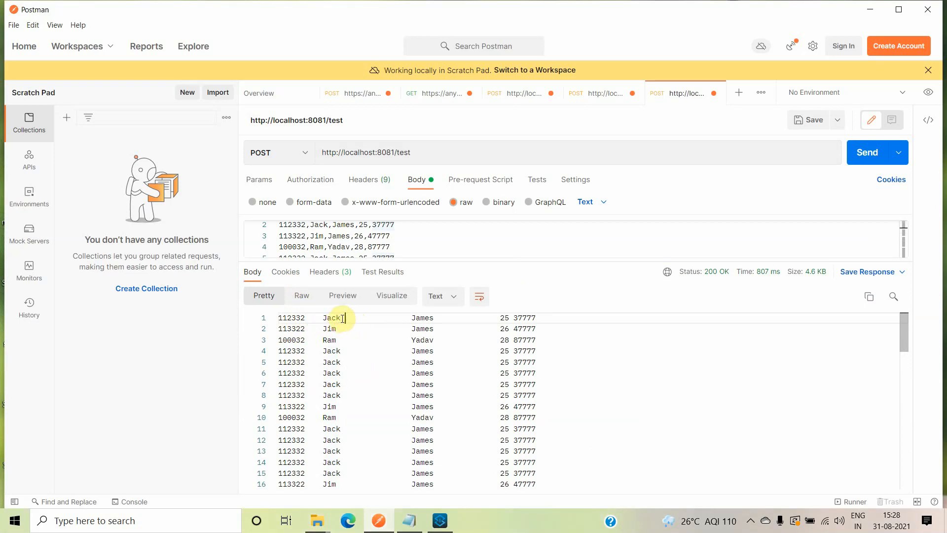
{"action": "left_click_drag", "start_coordinate": [342, 317], "coordinate": [413, 317]}
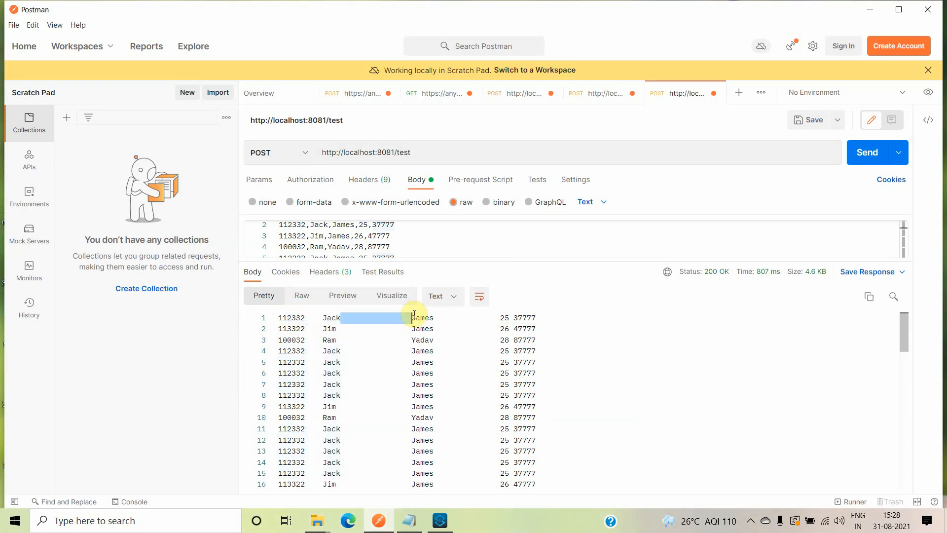
{"action": "left_click", "coordinate": [340, 318]}
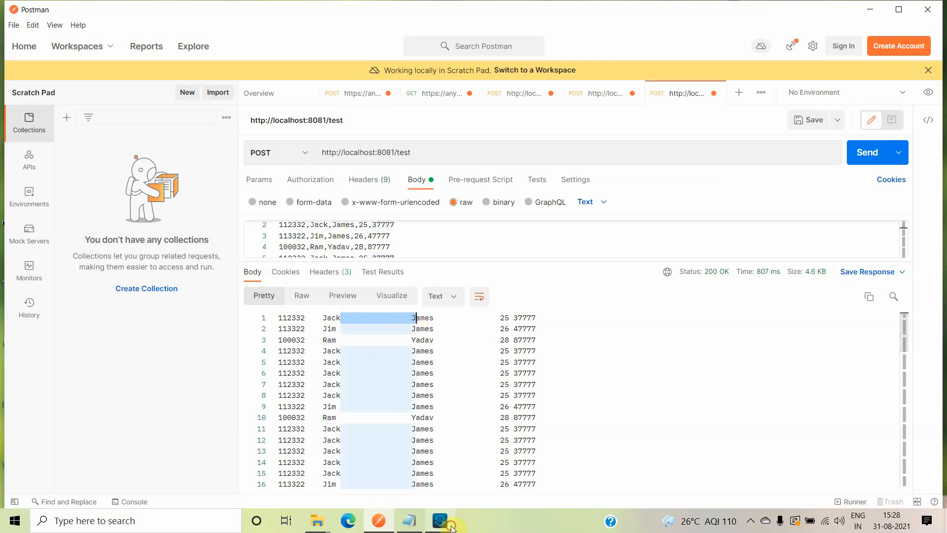
{"action": "left_click", "coordinate": [440, 520]}
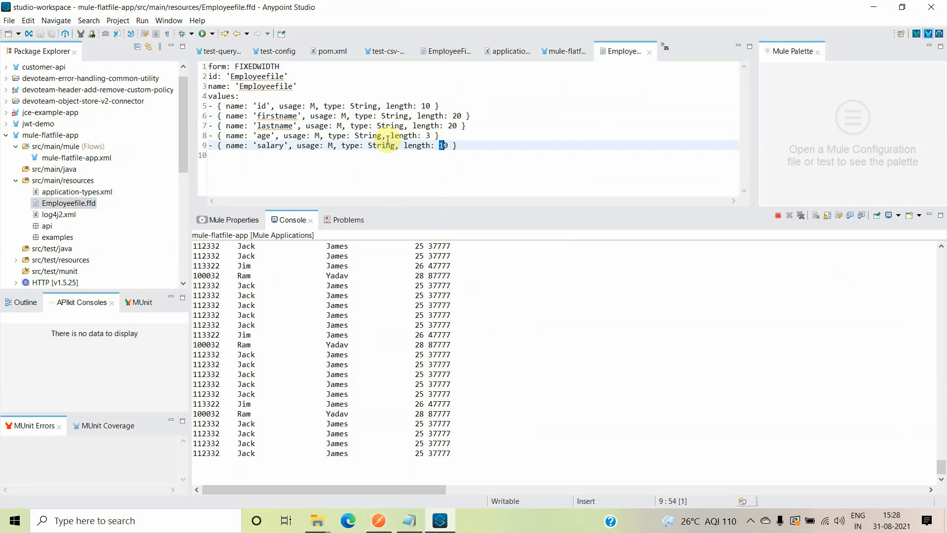
Compare the original CSV in Notepad against the fixed-width response in Postman.
{"action": "left_click", "coordinate": [409, 520]}
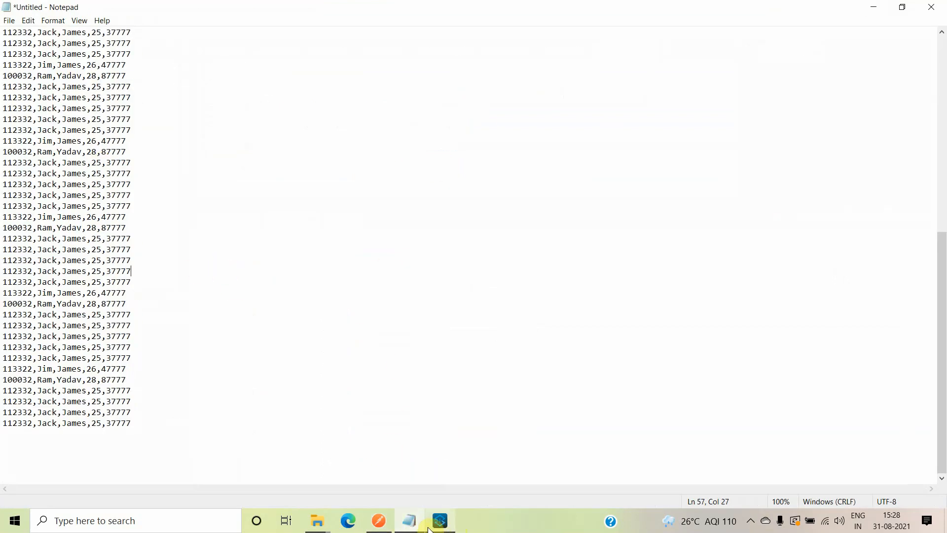
{"action": "left_click", "coordinate": [439, 520]}
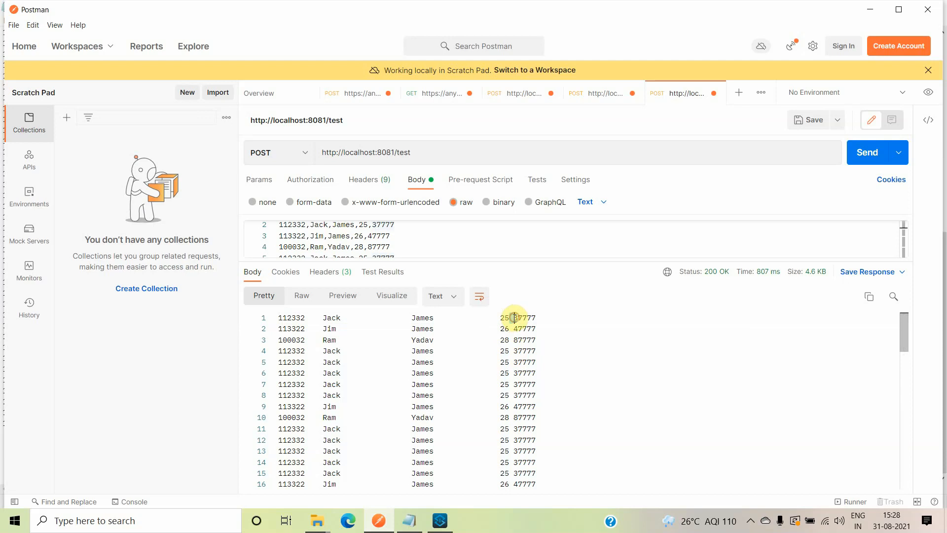
Review further rows of the fixed-width response, then return to the mule-flatfile-app flow.
{"action": "scroll", "scroll_direction": "down", "scroll_amount": 3}
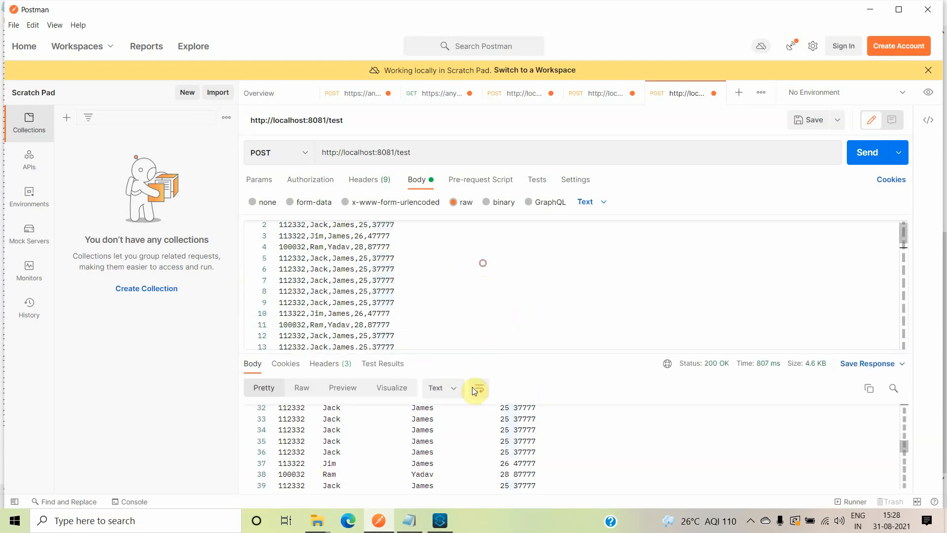
{"action": "left_click", "coordinate": [439, 519]}
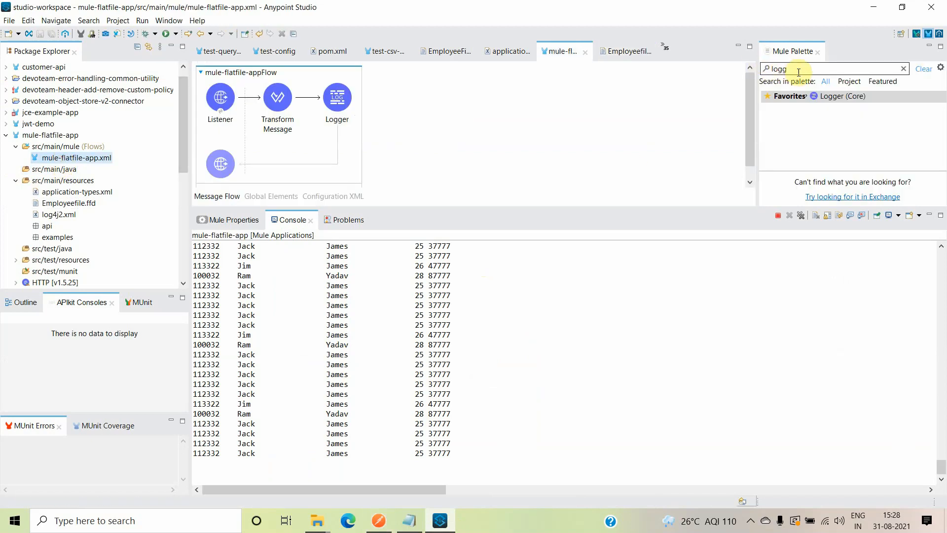
Add a File Write step after Logger and look up the full path of the C:\file folder.
{"action": "type", "text": "file"}
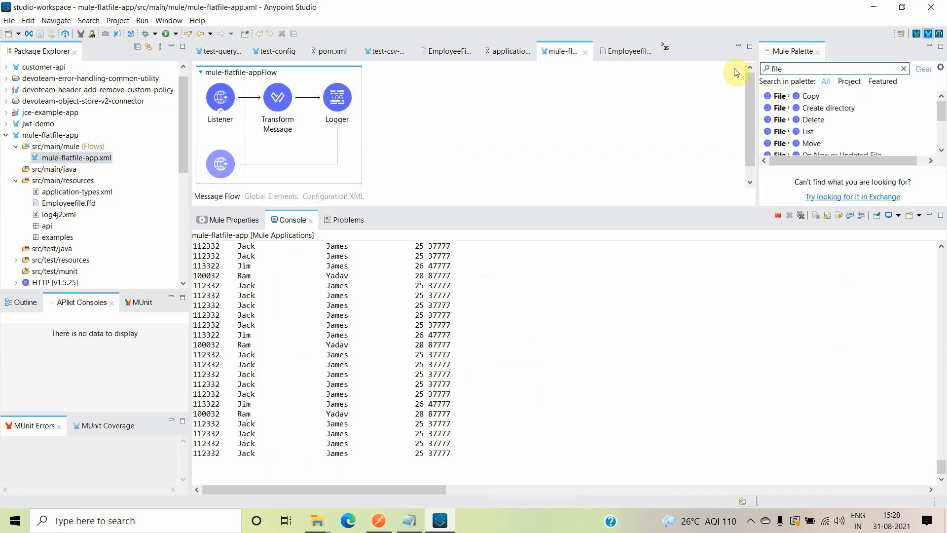
{"action": "scroll", "scroll_direction": "down", "scroll_amount": 3}
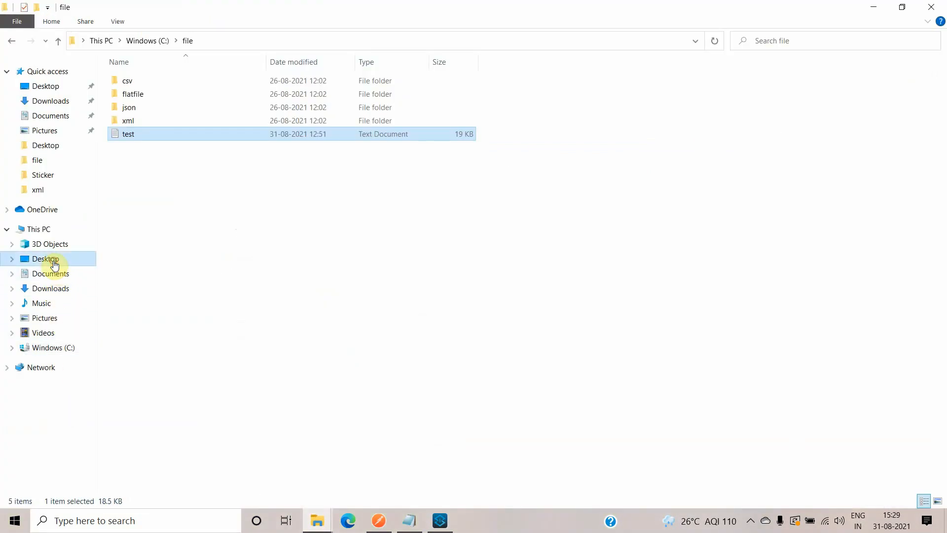
{"action": "left_click", "coordinate": [46, 259]}
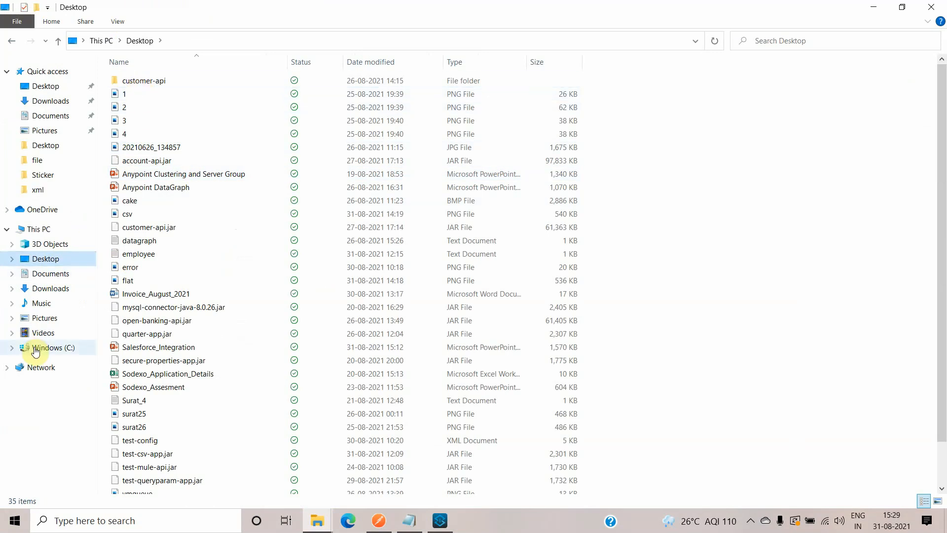
{"action": "double_click", "coordinate": [37, 160]}
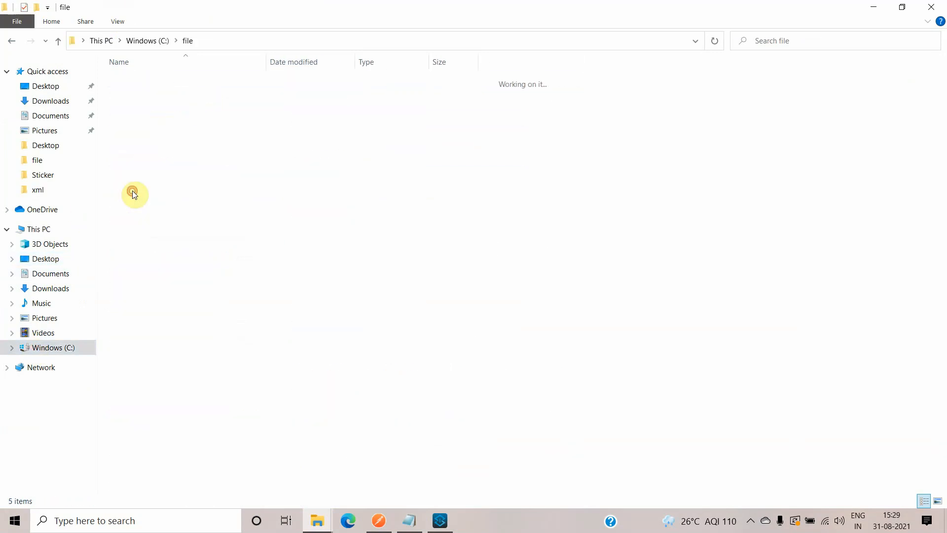
{"action": "left_click", "coordinate": [127, 133]}
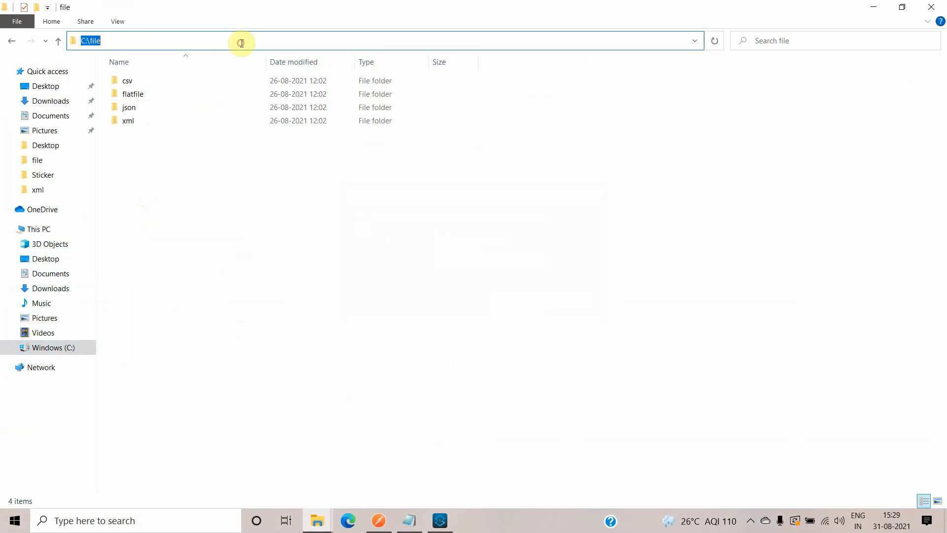
{"action": "left_click", "coordinate": [440, 520]}
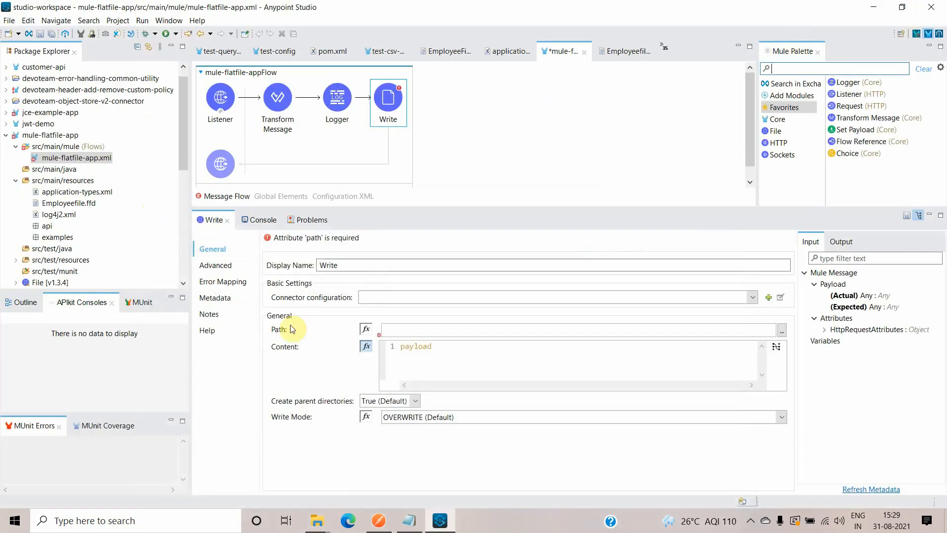
Set the Write step's output path to C:\file\test.txt and commit it.
{"action": "type", "text": "C:\\file"}
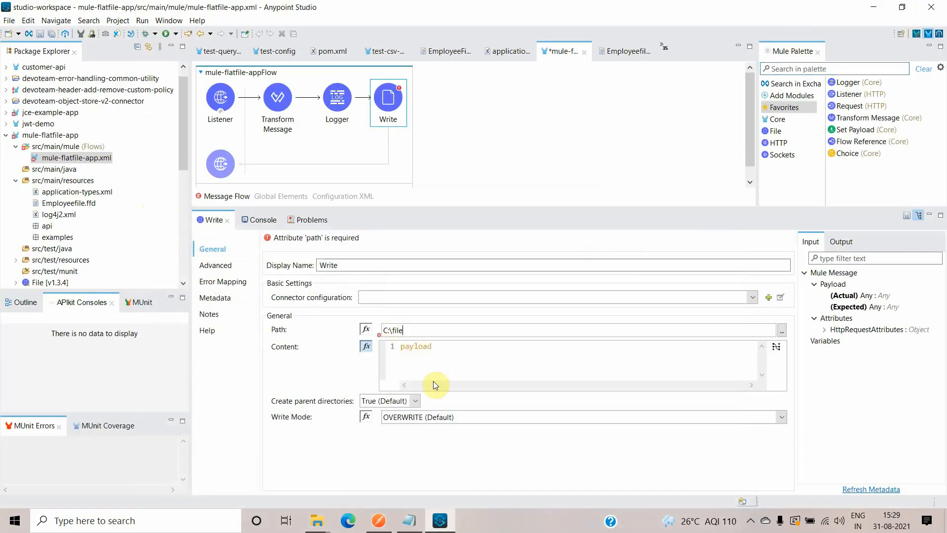
{"action": "type", "text": "\\te"}
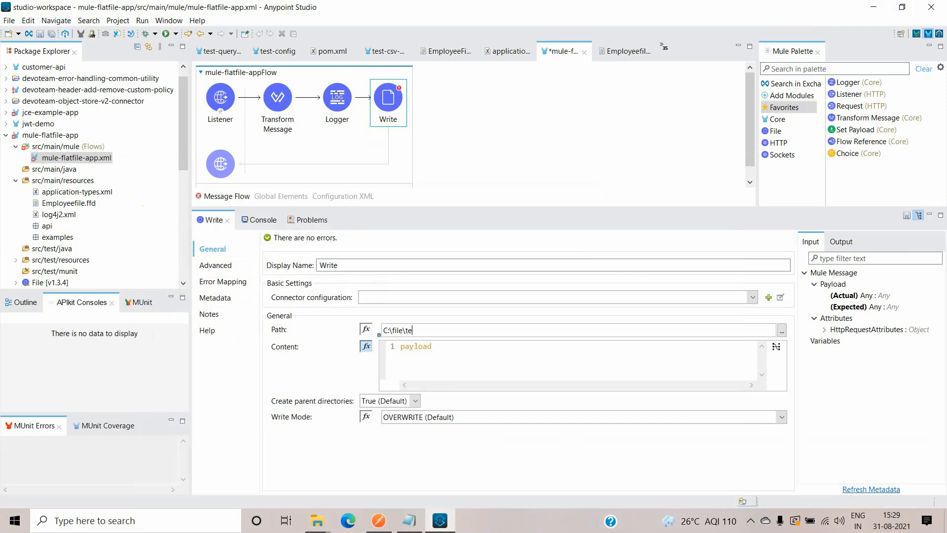
{"action": "type", "text": "st"}
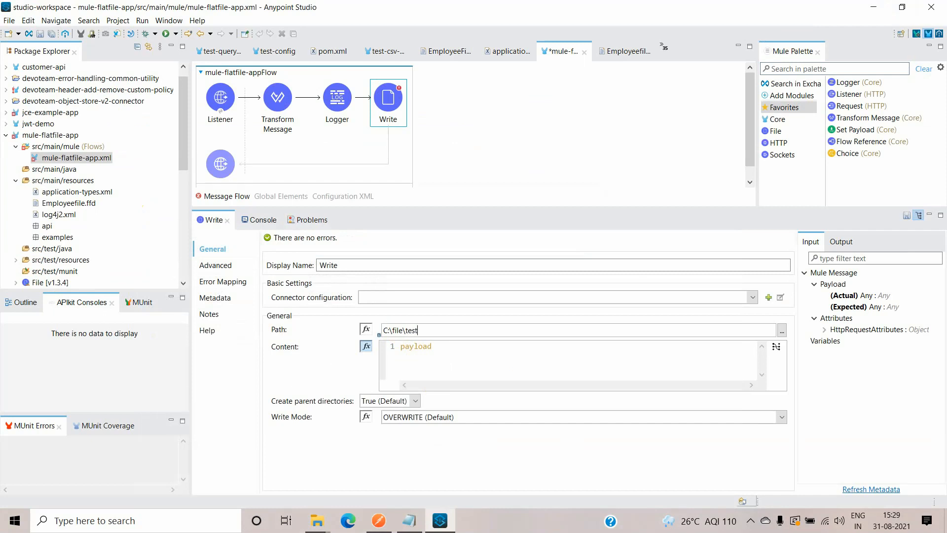
{"action": "type", "text": ".txt"}
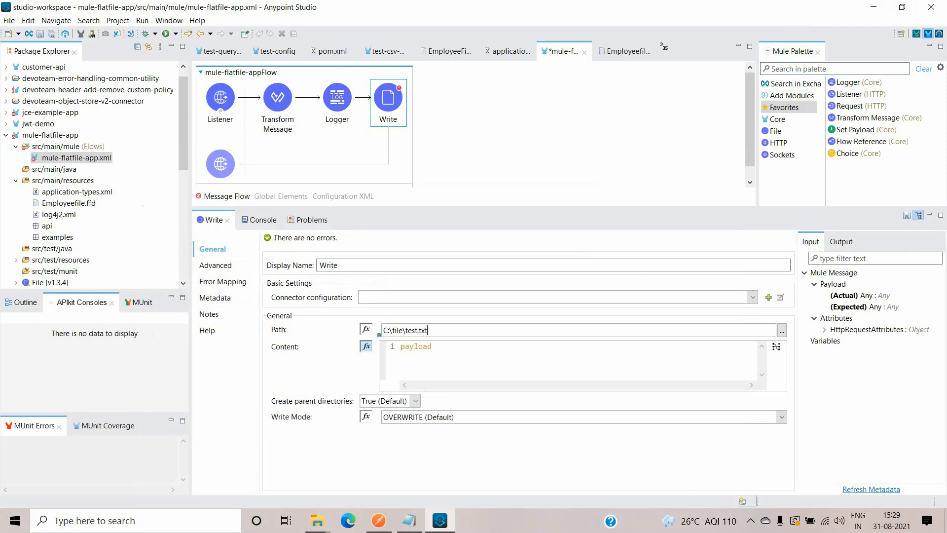
{"action": "mouse_move", "coordinate": [501, 392]}
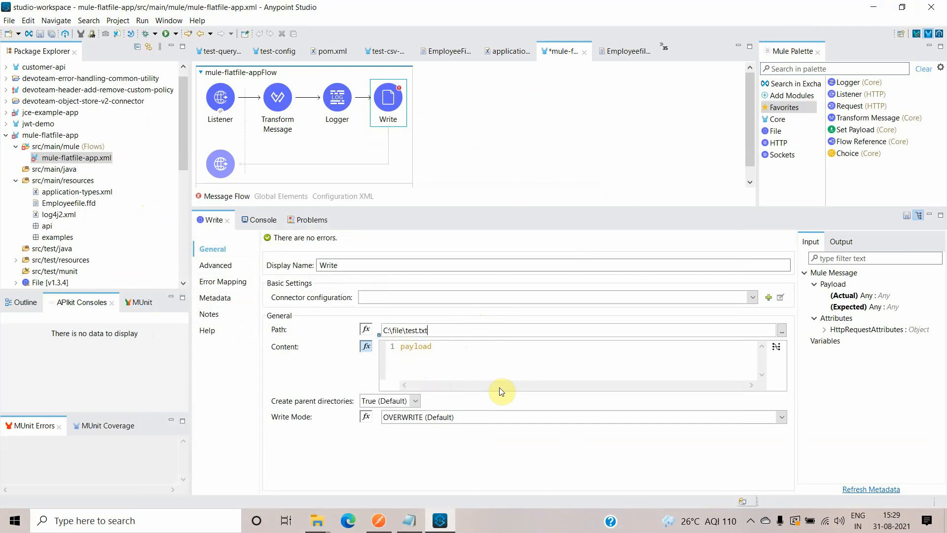
{"action": "left_click", "coordinate": [9, 20]}
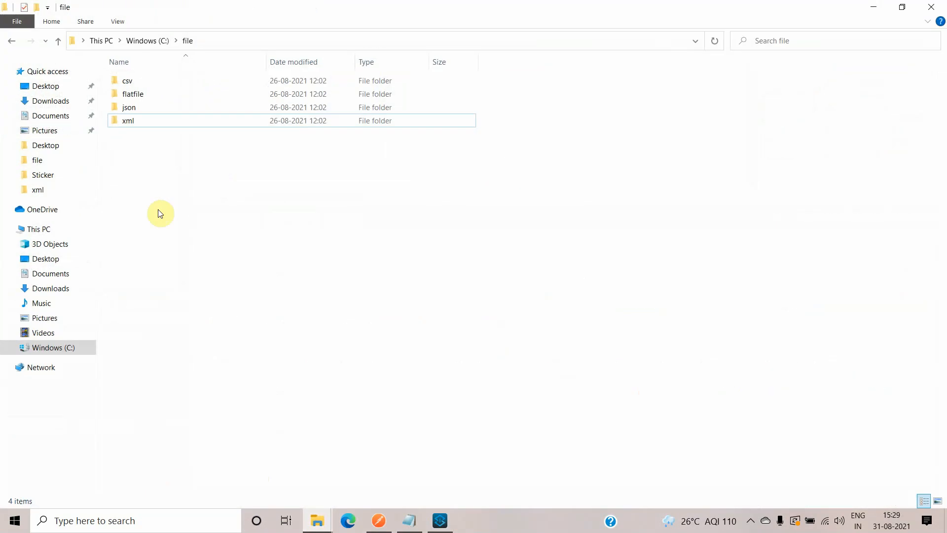
Open the newly written test.txt showing employee records in fixed-width columns.
{"action": "left_click", "coordinate": [439, 520]}
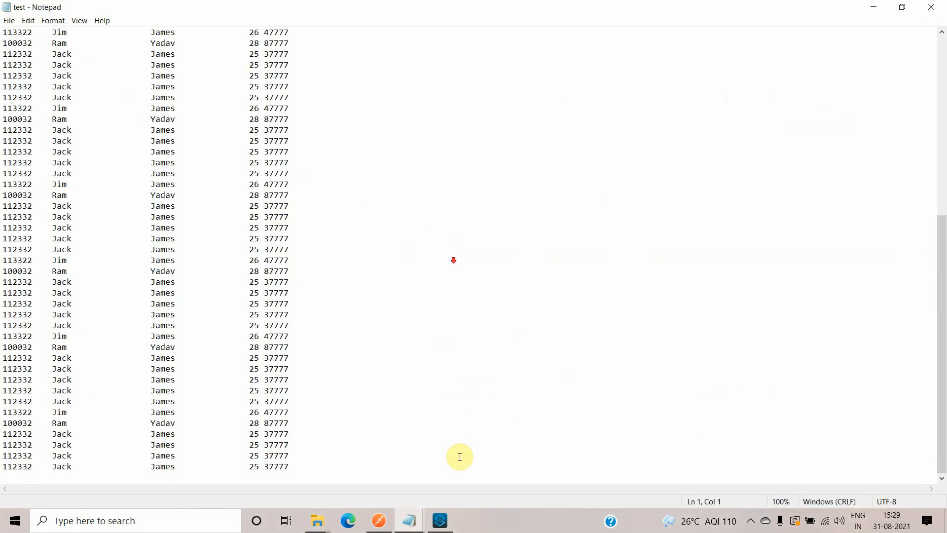
{"action": "scroll", "scroll_direction": "down", "scroll_amount": 3}
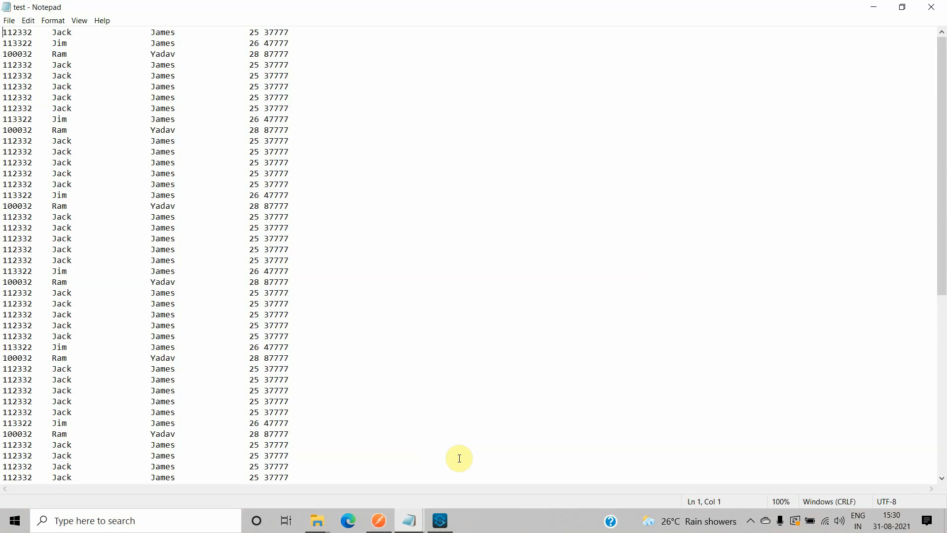
{"action": "mouse_move", "coordinate": [315, 120]}
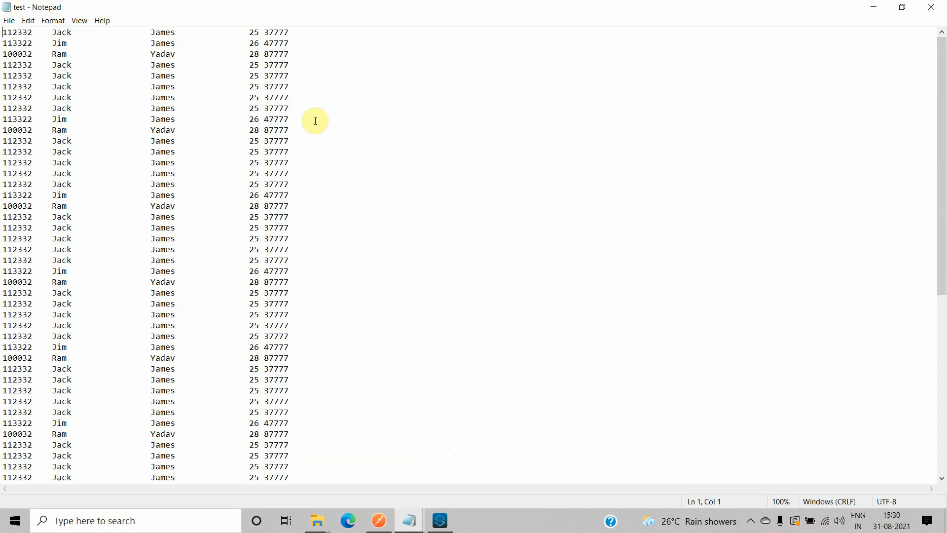